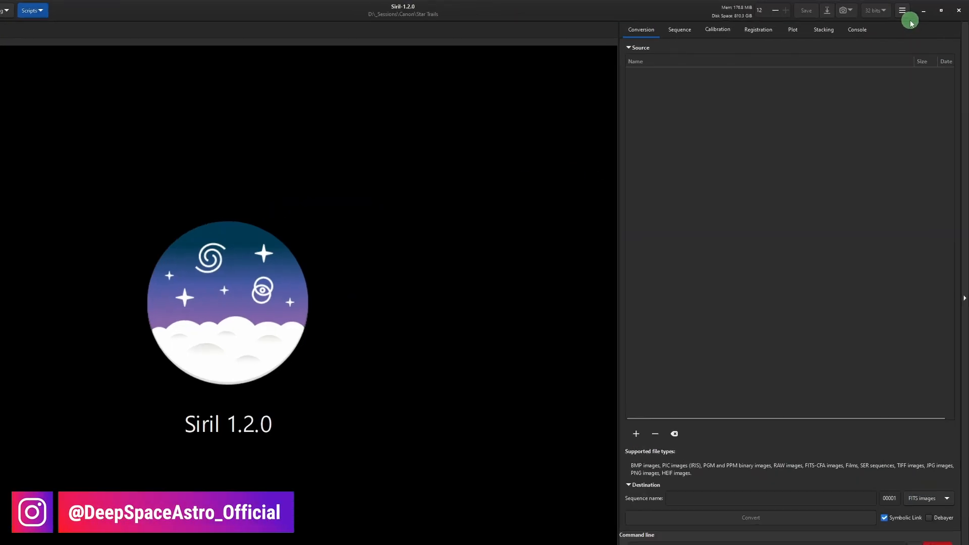
Step: Open the Siril 'Get Scripts' documentation page in the web browser
{"action": "left_click", "coordinate": [902, 11]}
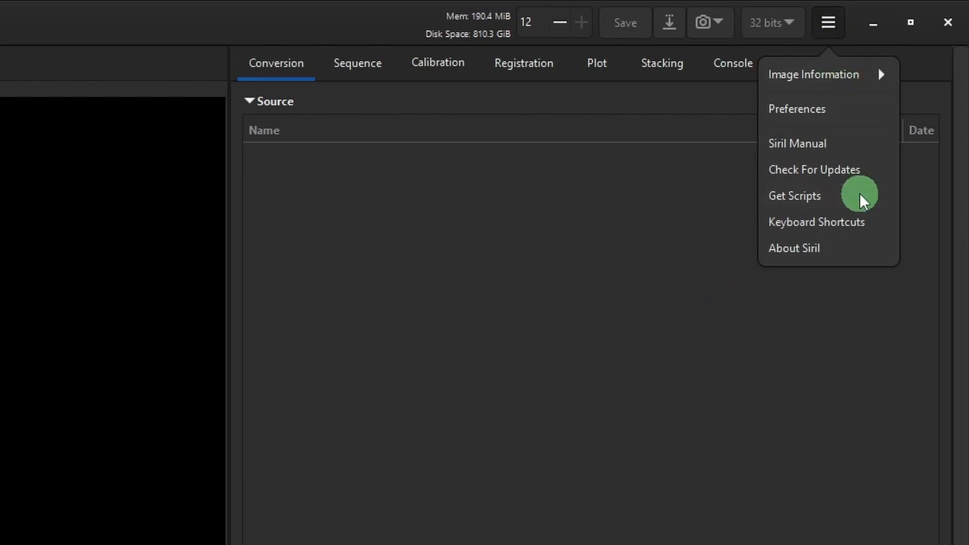
{"action": "left_click", "coordinate": [795, 195]}
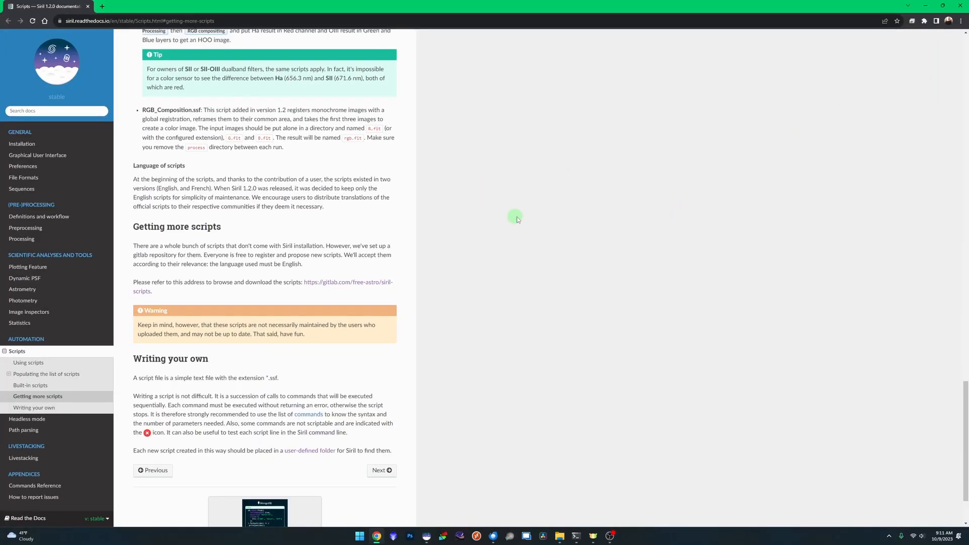
{"action": "mouse_move", "coordinate": [378, 277]}
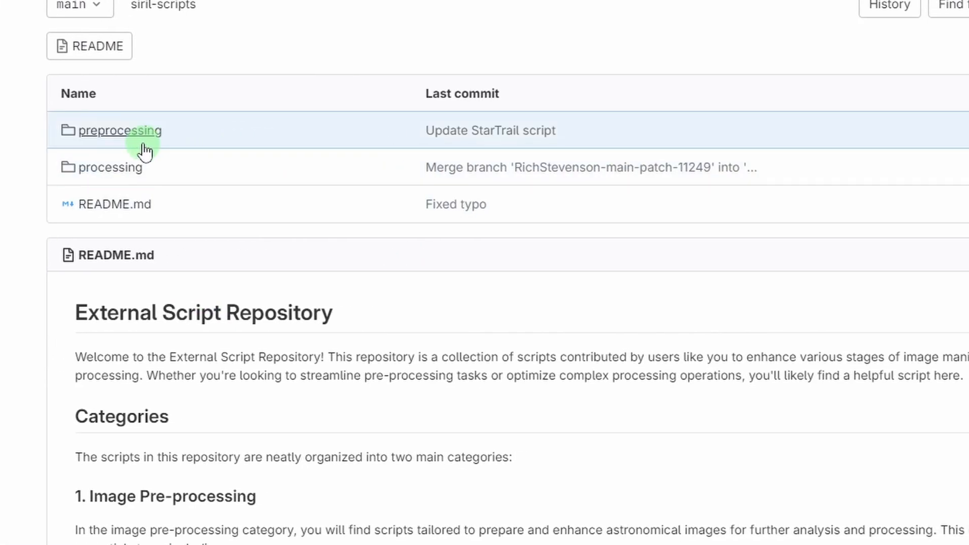
Step: Download preprocessing/OSC_Startrail.ssf and save it to Downloads as DSA-StarTrails-WithoutDBF.ssf
{"action": "left_click", "coordinate": [120, 130]}
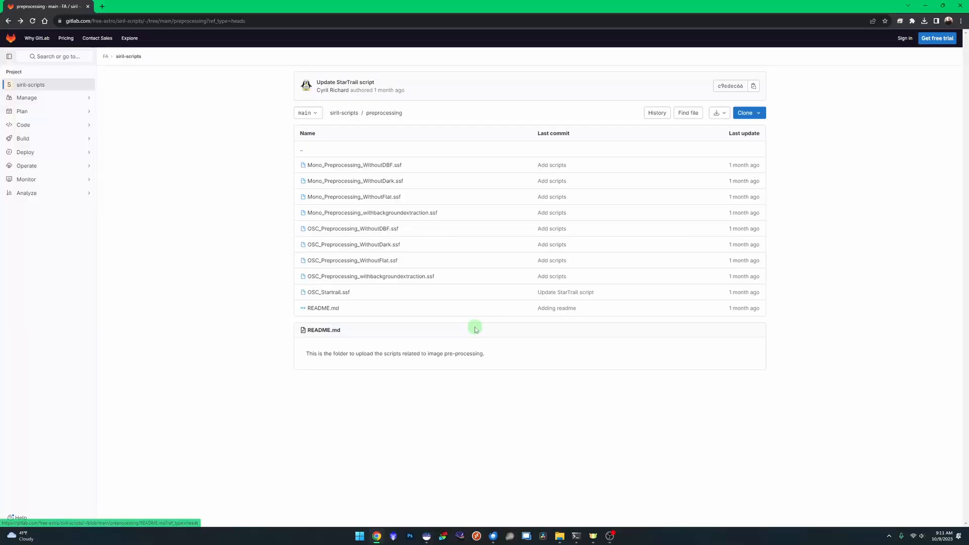
{"action": "left_click", "coordinate": [328, 291]}
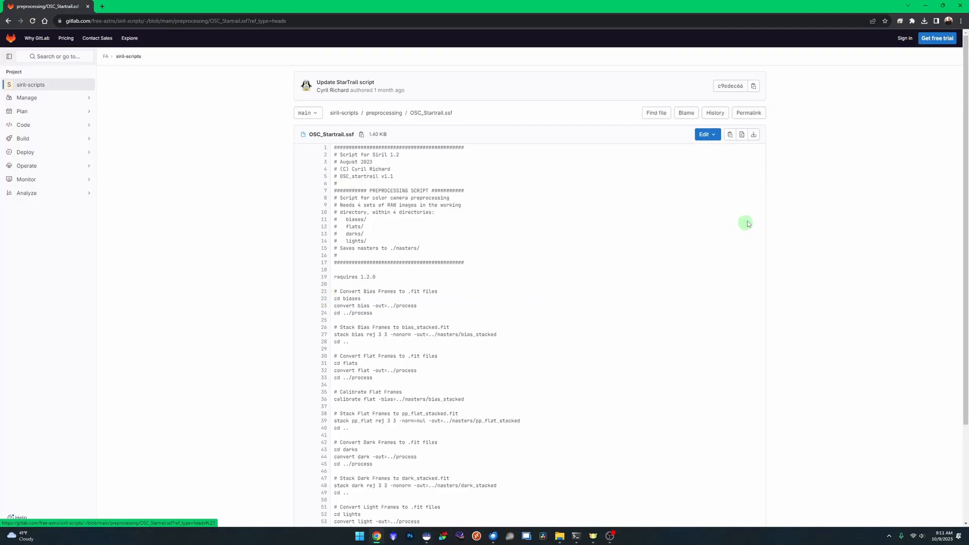
{"action": "mouse_move", "coordinate": [754, 134]}
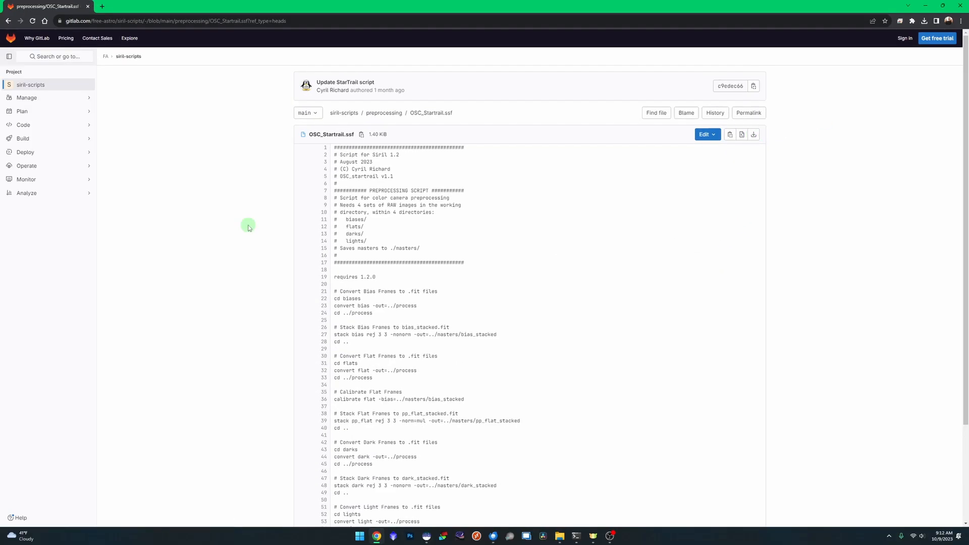
{"action": "mouse_move", "coordinate": [222, 228]}
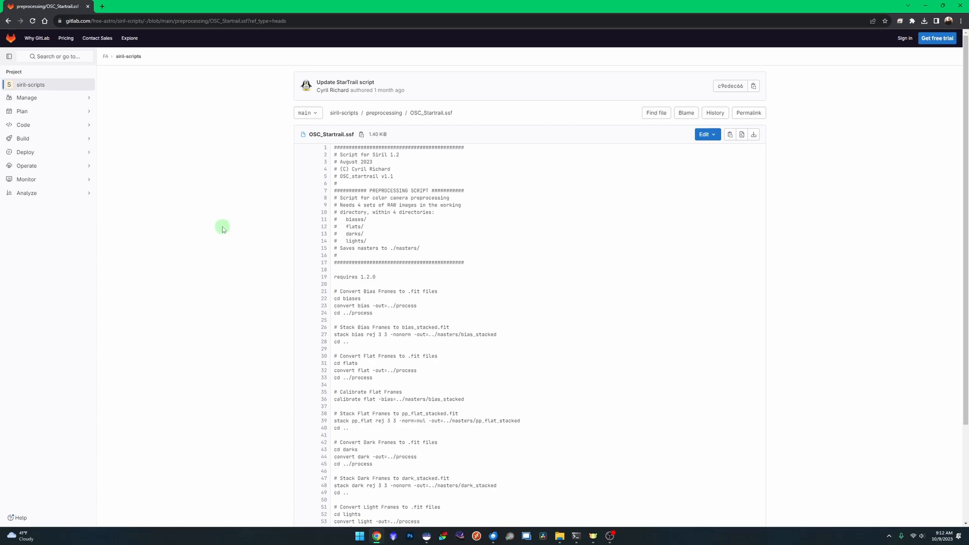
{"action": "left_click", "coordinate": [213, 21]}
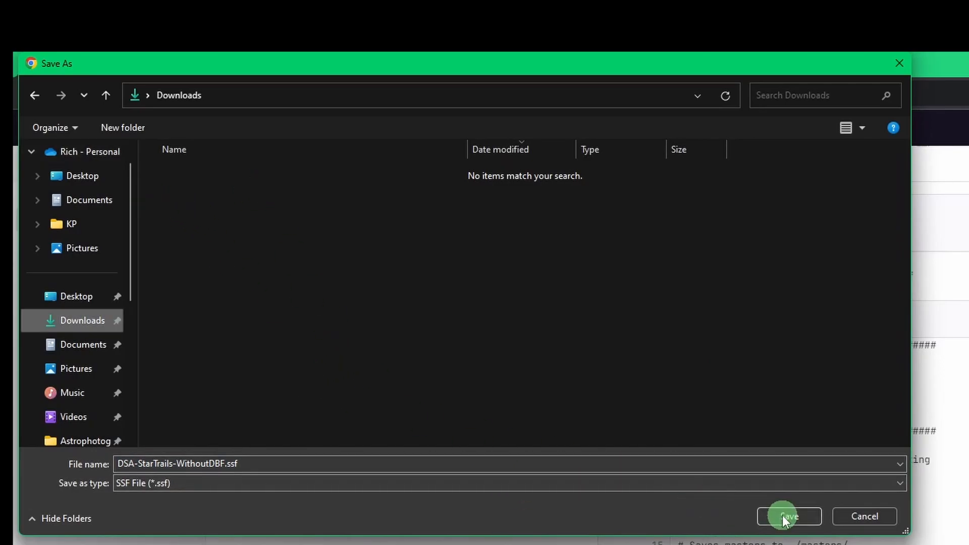
{"action": "left_click", "coordinate": [788, 515]}
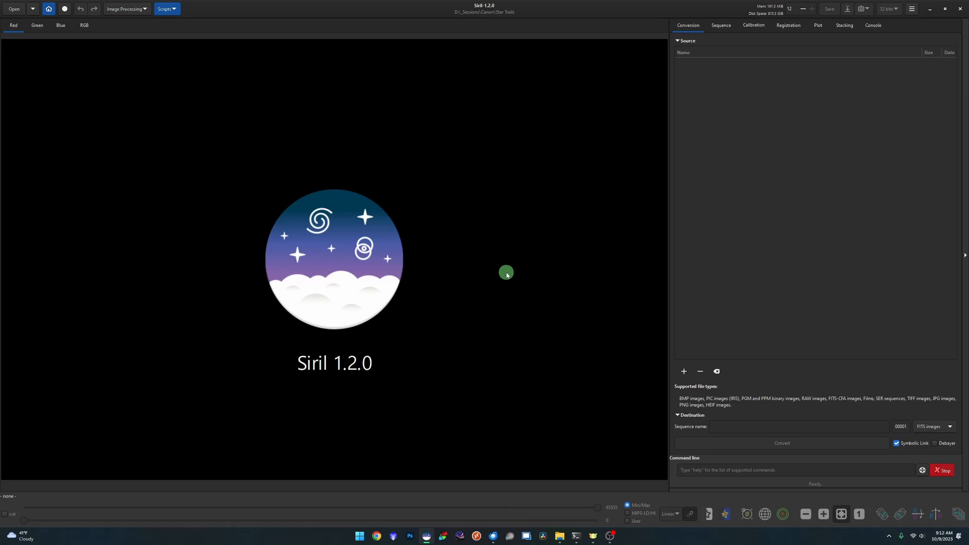
{"action": "mouse_move", "coordinate": [544, 401]}
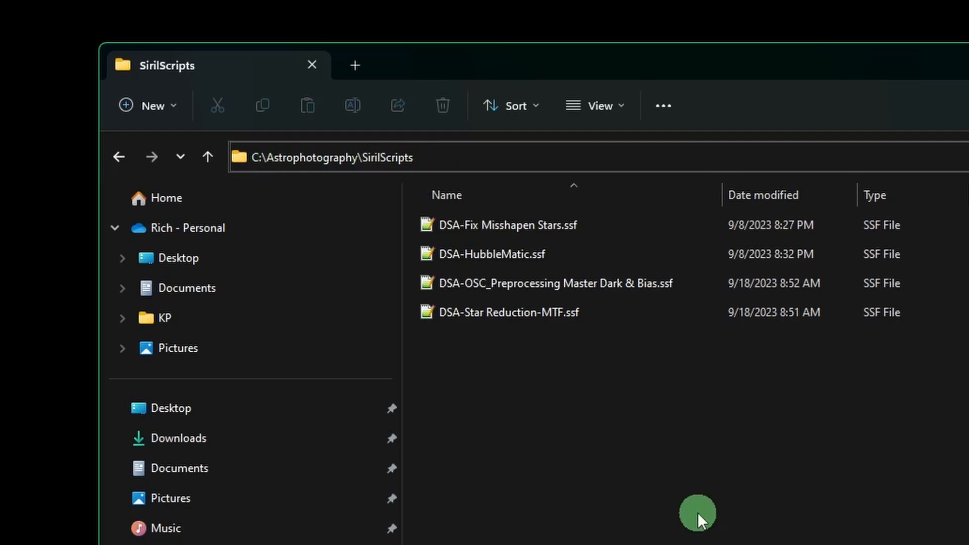
{"action": "mouse_move", "coordinate": [671, 512]}
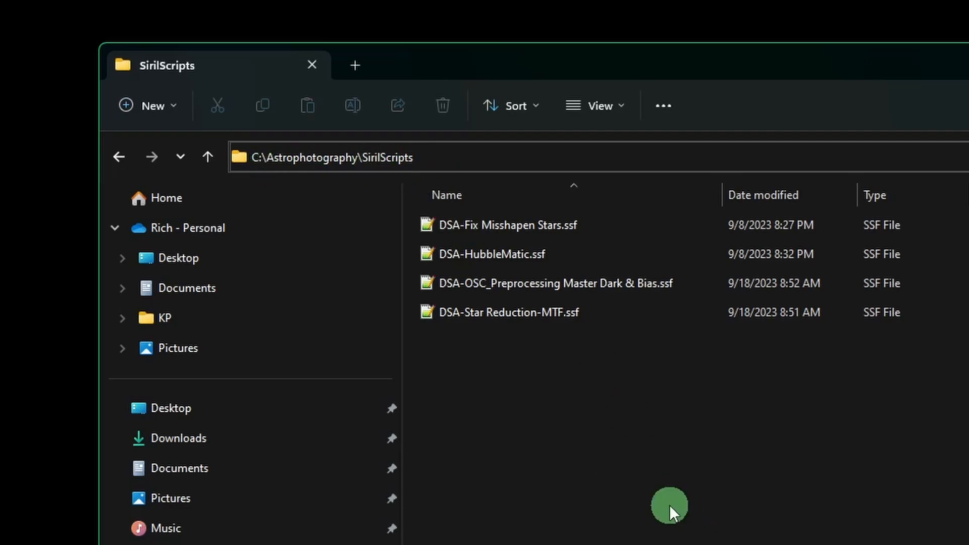
{"action": "left_click", "coordinate": [321, 157]}
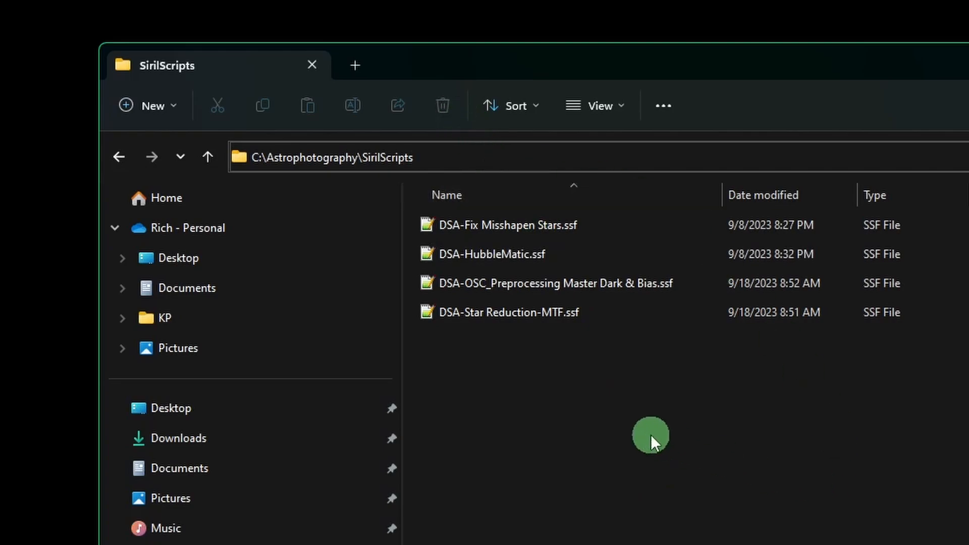
{"action": "left_click", "coordinate": [414, 157]}
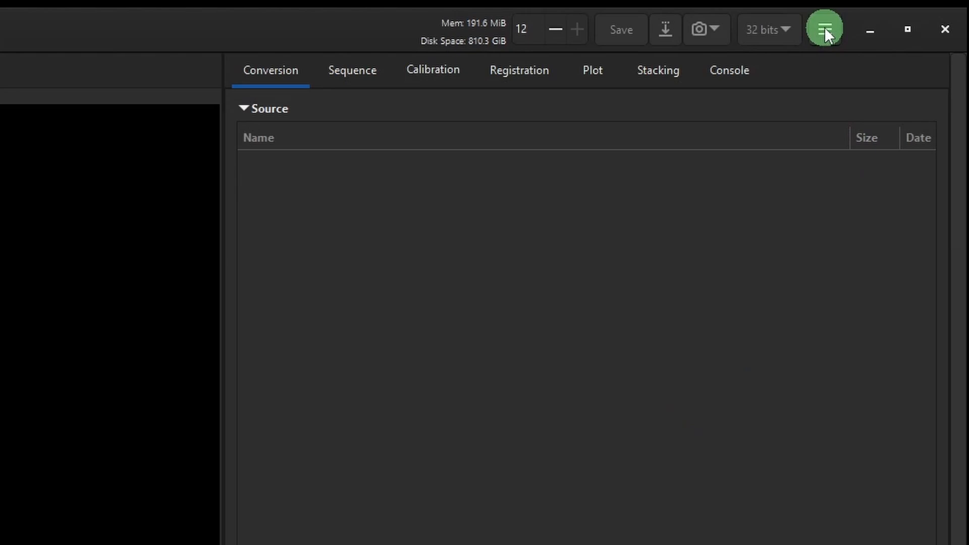
Step: Select the C:\Astrophotography\SirilScripts path in Siril's Scripts preferences
{"action": "left_click", "coordinate": [824, 30]}
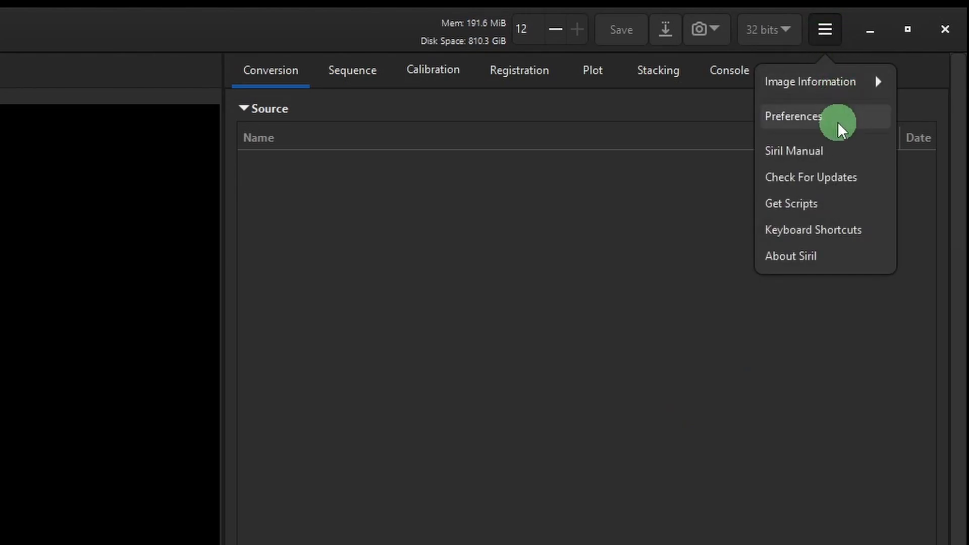
{"action": "left_click", "coordinate": [793, 116]}
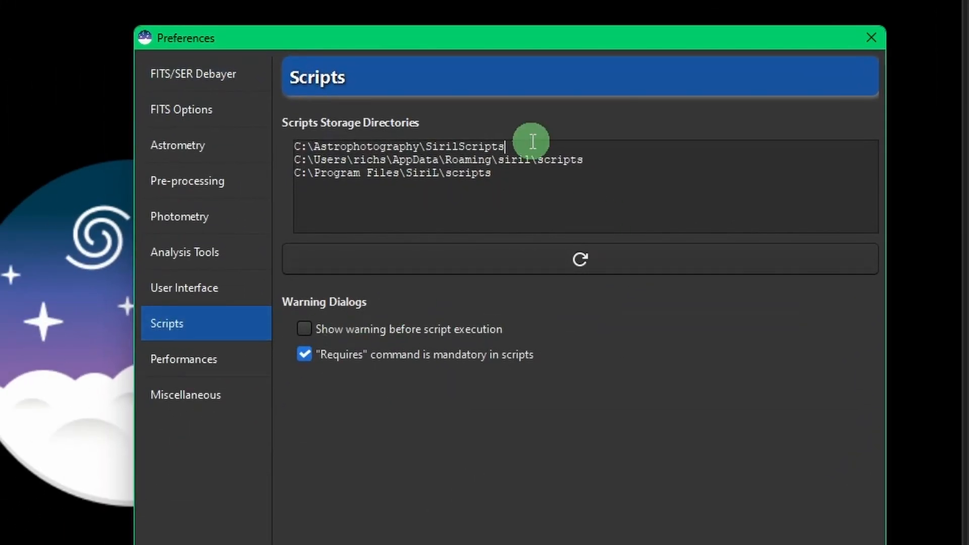
{"action": "double_click", "coordinate": [479, 147]}
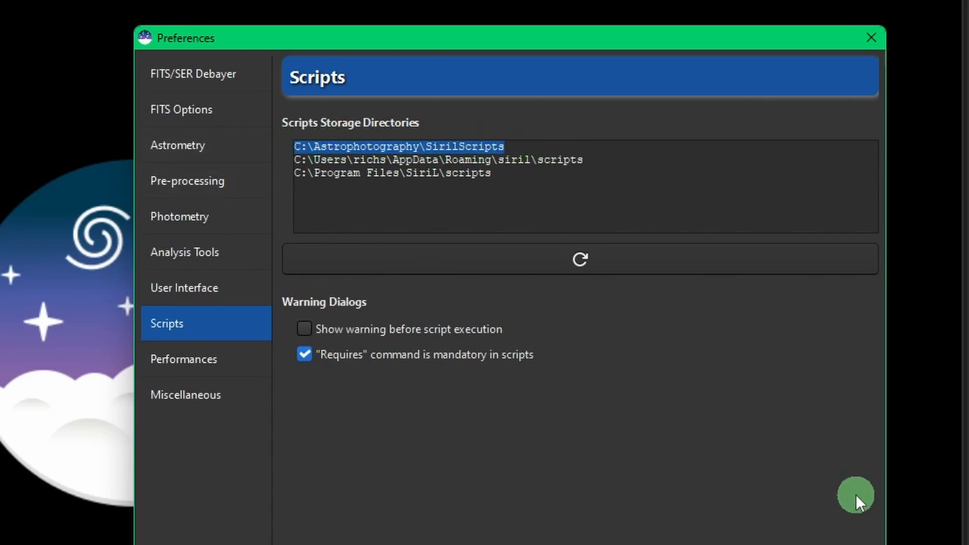
{"action": "mouse_move", "coordinate": [452, 153]}
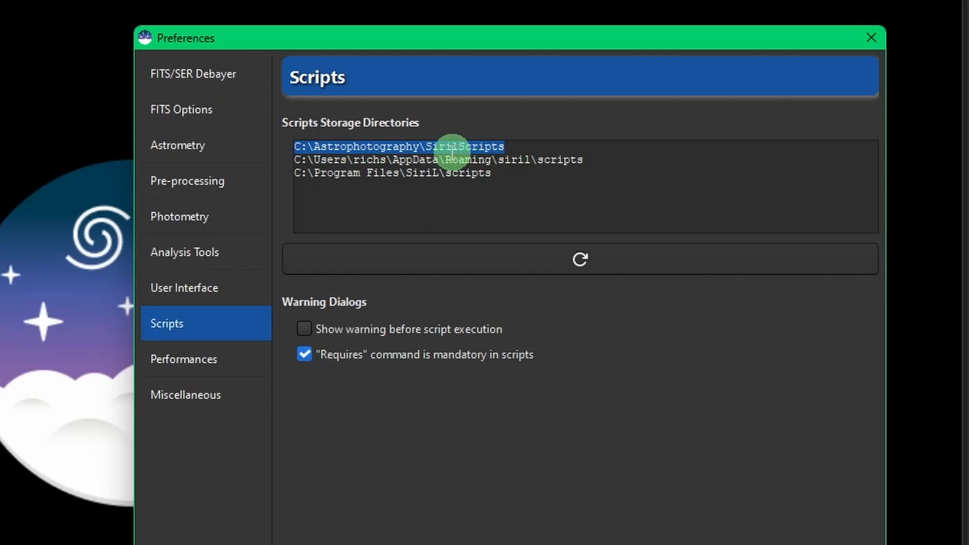
{"action": "mouse_move", "coordinate": [691, 519]}
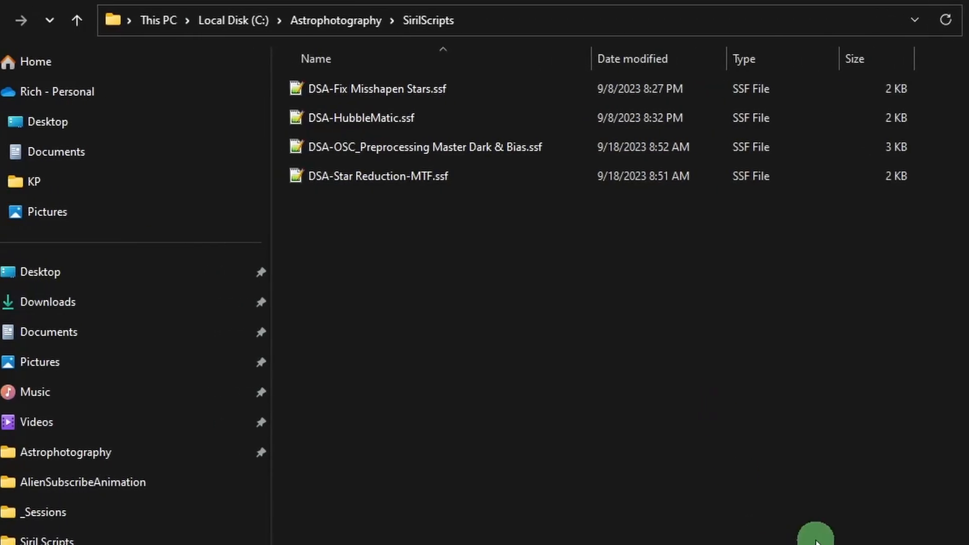
Step: Move DSA-StarTrails-WithoutDBF.ssf from Downloads into Astrophotography\SirilScripts
{"action": "left_click", "coordinate": [60, 302]}
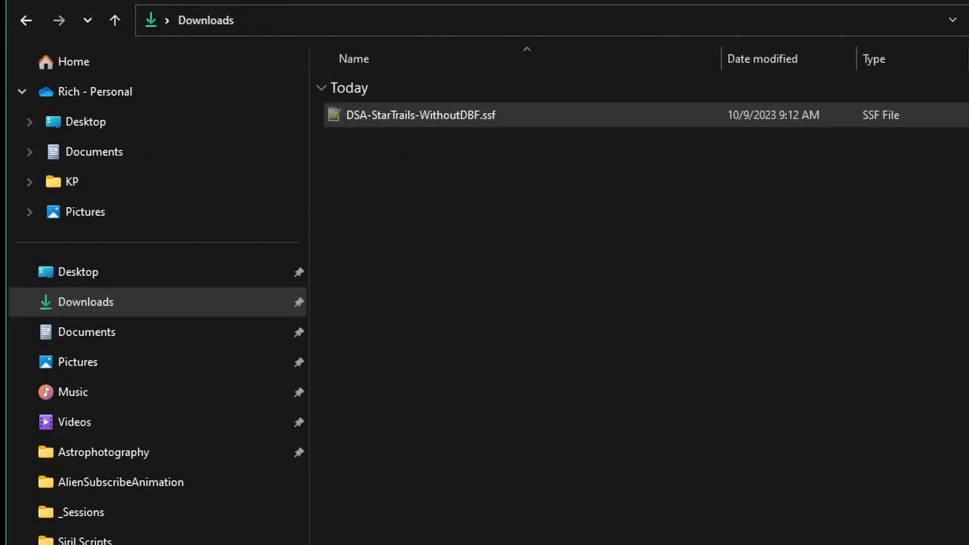
{"action": "left_click", "coordinate": [104, 452]}
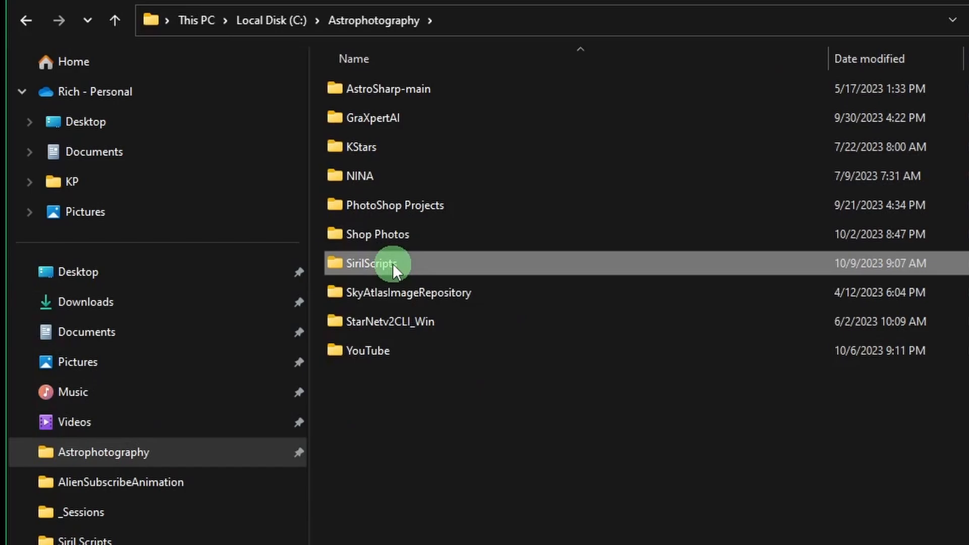
{"action": "double_click", "coordinate": [371, 263]}
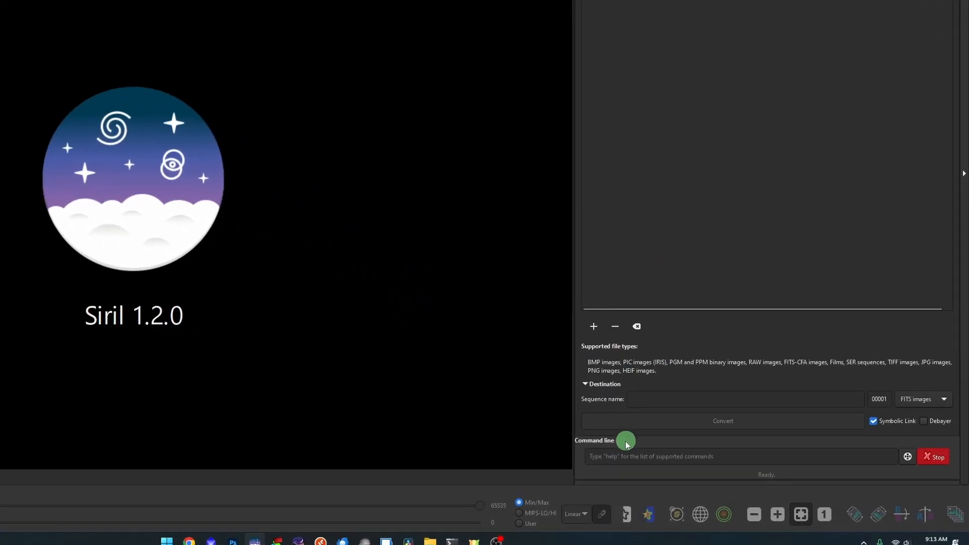
Step: Run reloadscripts, then pick DSA-StarTrails-WithoutDBF from the Scripts menu
{"action": "type", "text": "reloadscripts"}
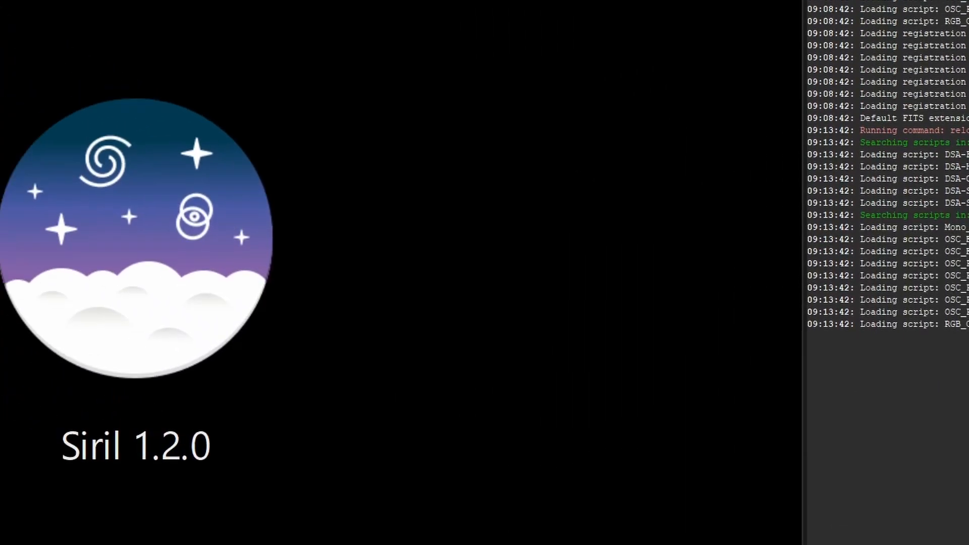
{"action": "left_click", "coordinate": [333, 22]}
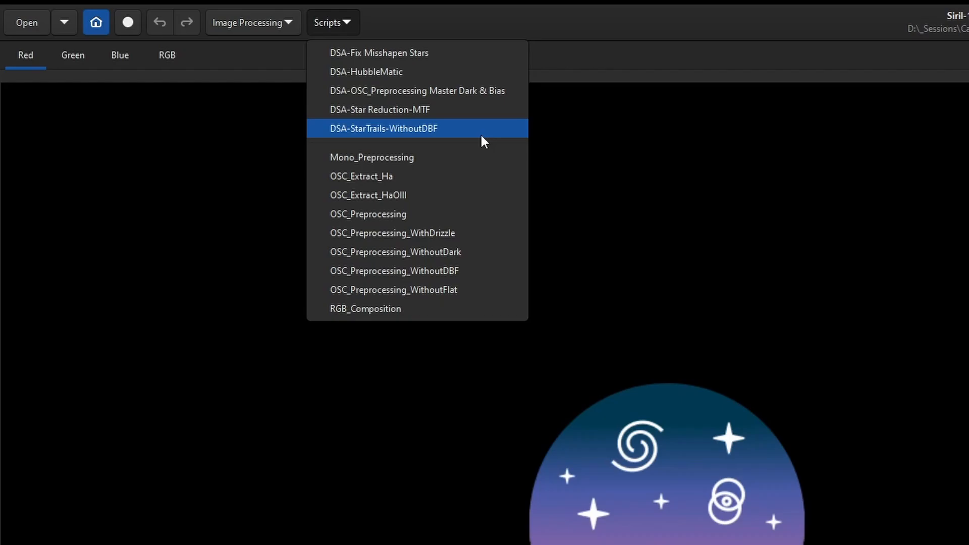
{"action": "left_click", "coordinate": [381, 128]}
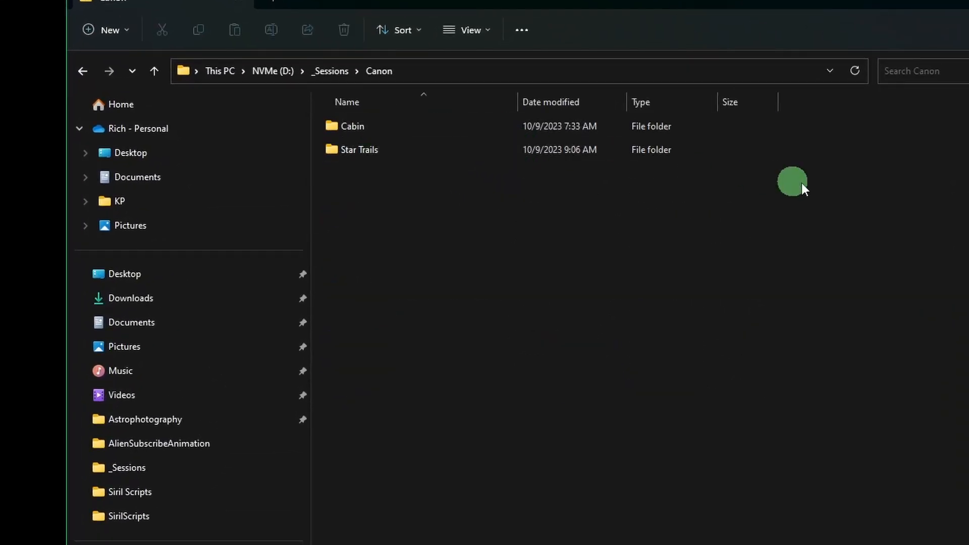
Step: Browse into D:\_Sessions\Canon\Star Trails to reveal its Lights folder
{"action": "double_click", "coordinate": [361, 150]}
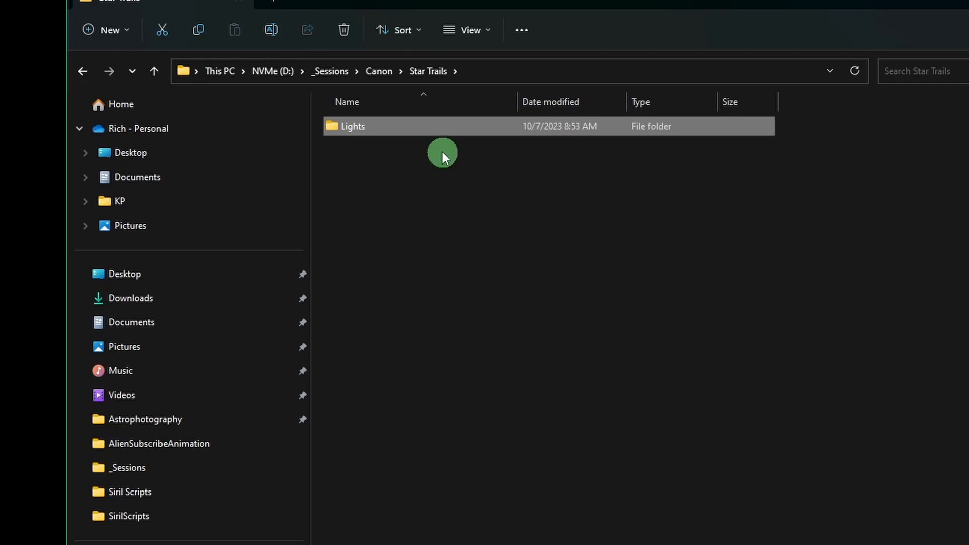
{"action": "double_click", "coordinate": [352, 126]}
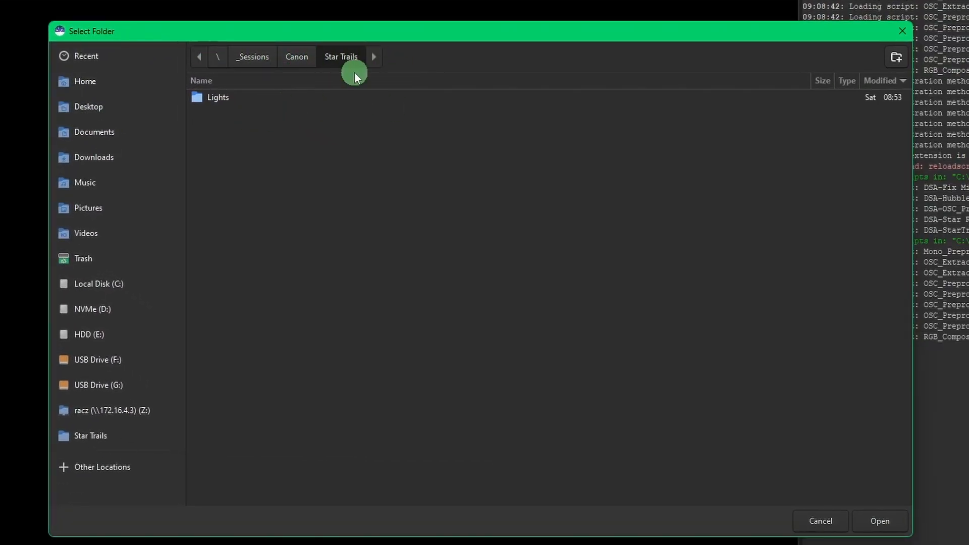
Step: Set D:\_Sessions\Canon\Star Trails as working folder and launch DSA-StarTrails-WithoutDBF
{"action": "left_click", "coordinate": [879, 521]}
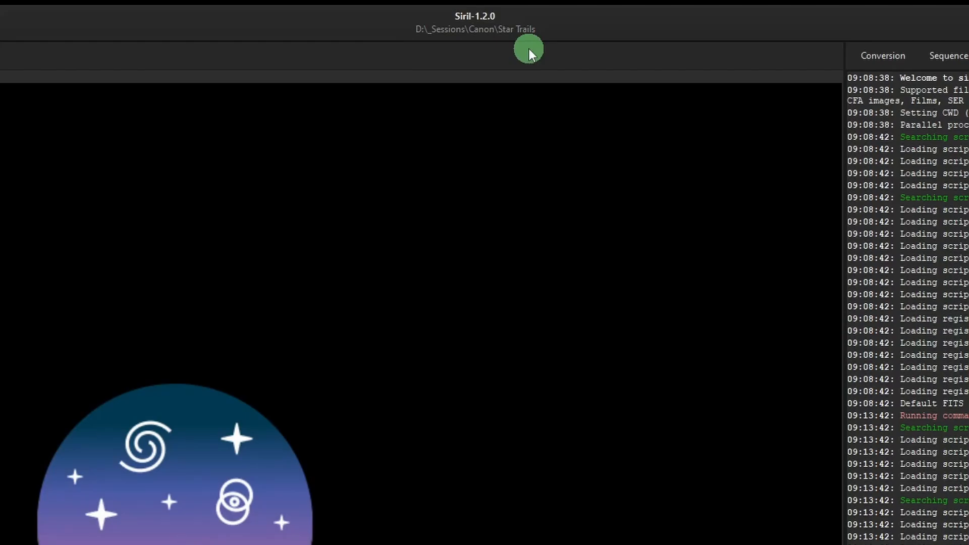
{"action": "left_click", "coordinate": [327, 23]}
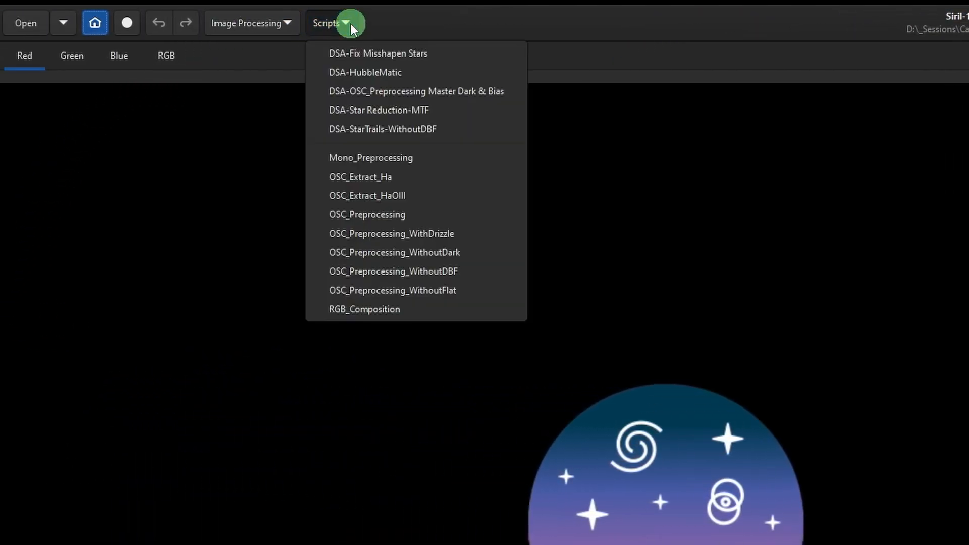
{"action": "mouse_move", "coordinate": [479, 129]}
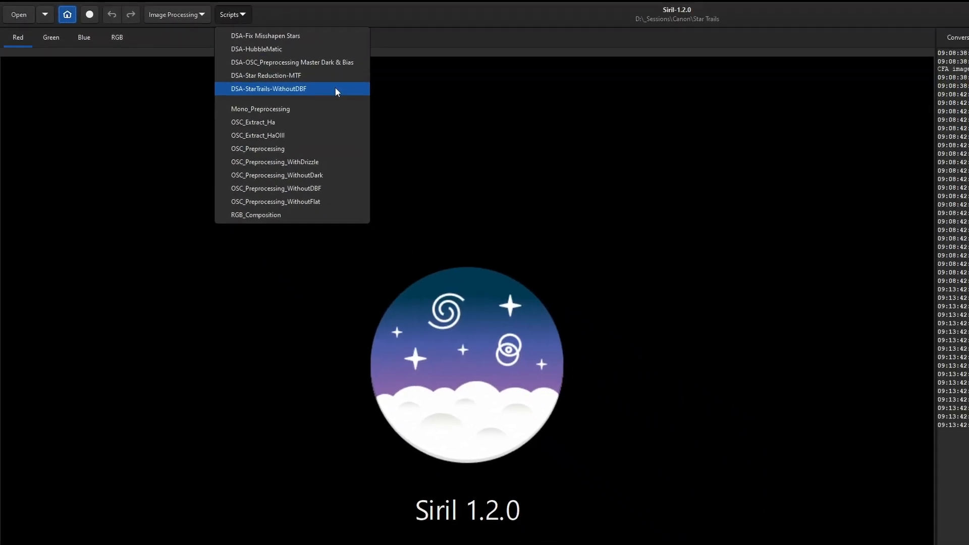
{"action": "left_click", "coordinate": [269, 88]}
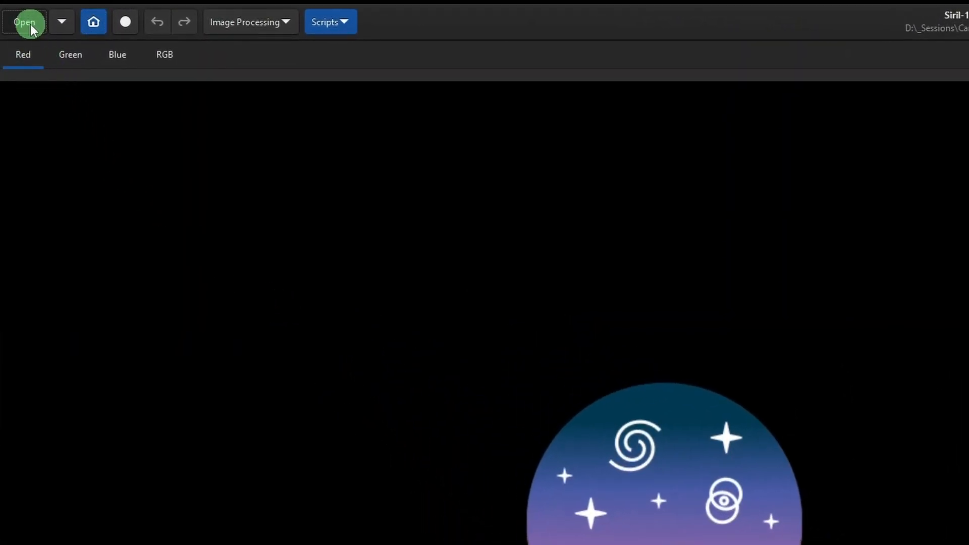
Step: Load result_3569s.fit, the stack of 240 star-trail frames
{"action": "left_click", "coordinate": [24, 22]}
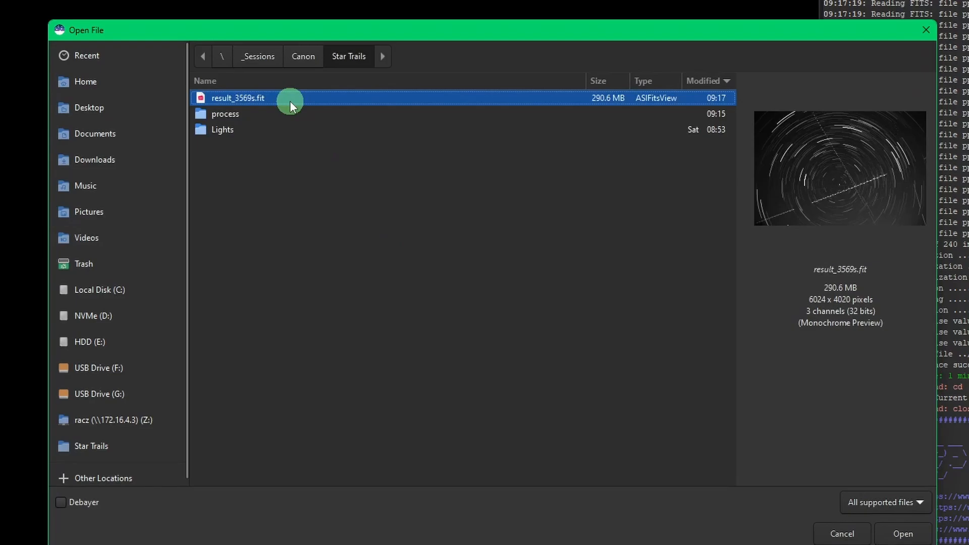
{"action": "left_click", "coordinate": [902, 533]}
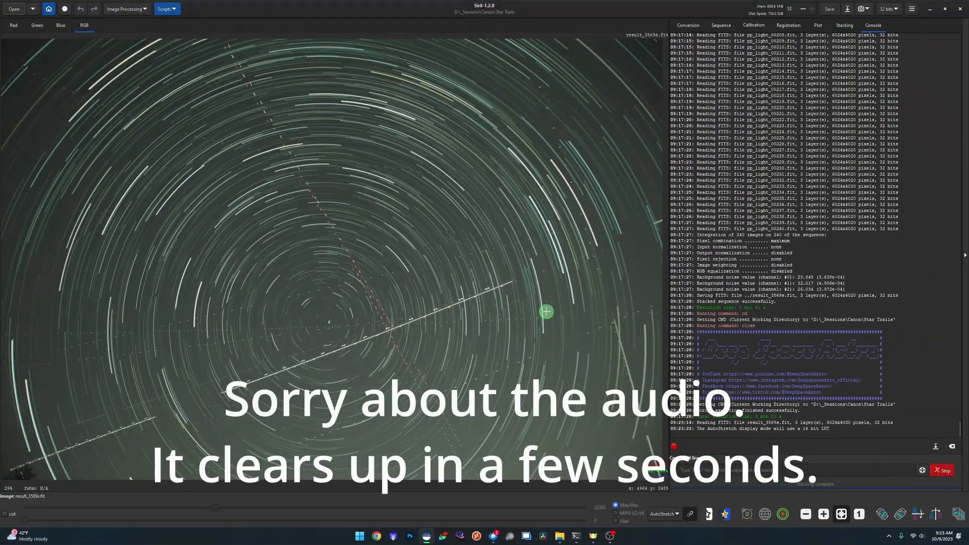
{"action": "mouse_move", "coordinate": [477, 325]}
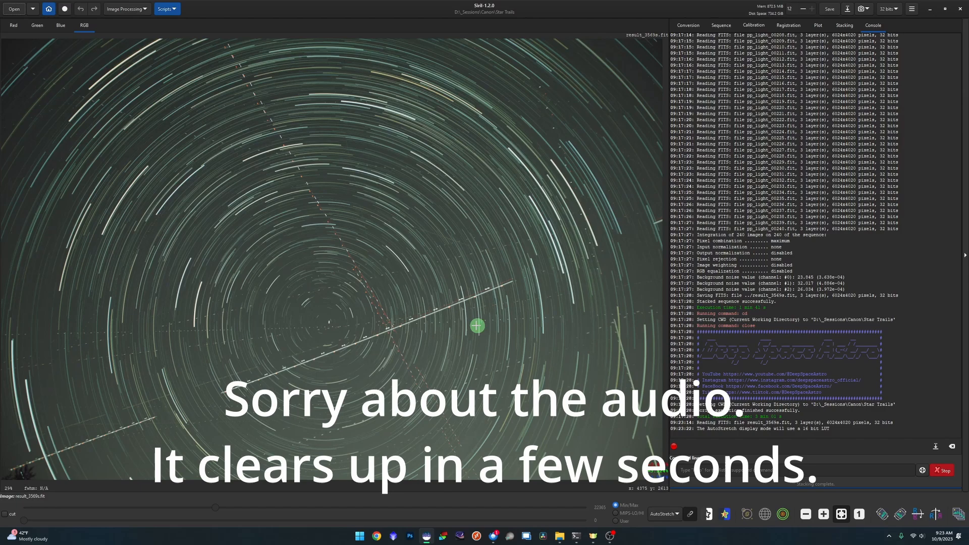
{"action": "mouse_move", "coordinate": [496, 322]}
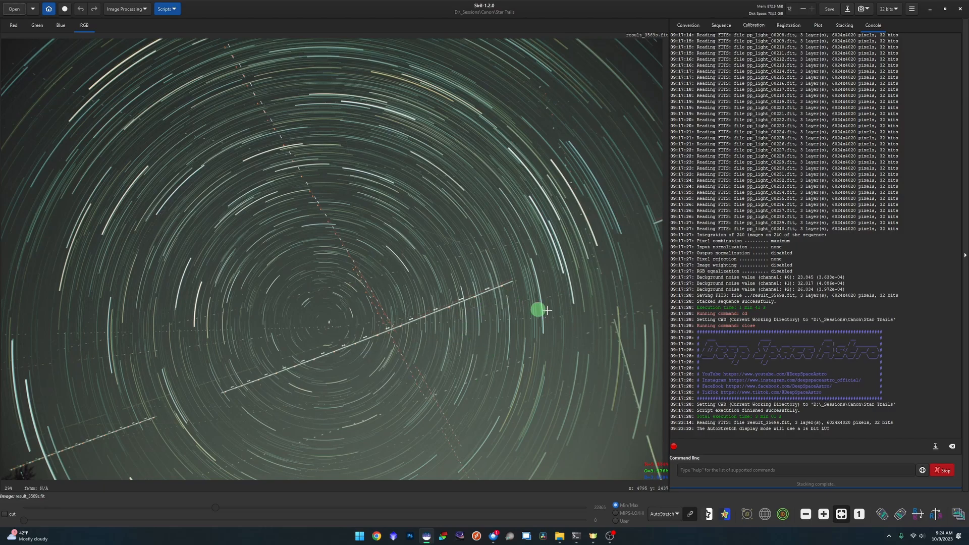
{"action": "mouse_move", "coordinate": [549, 311]}
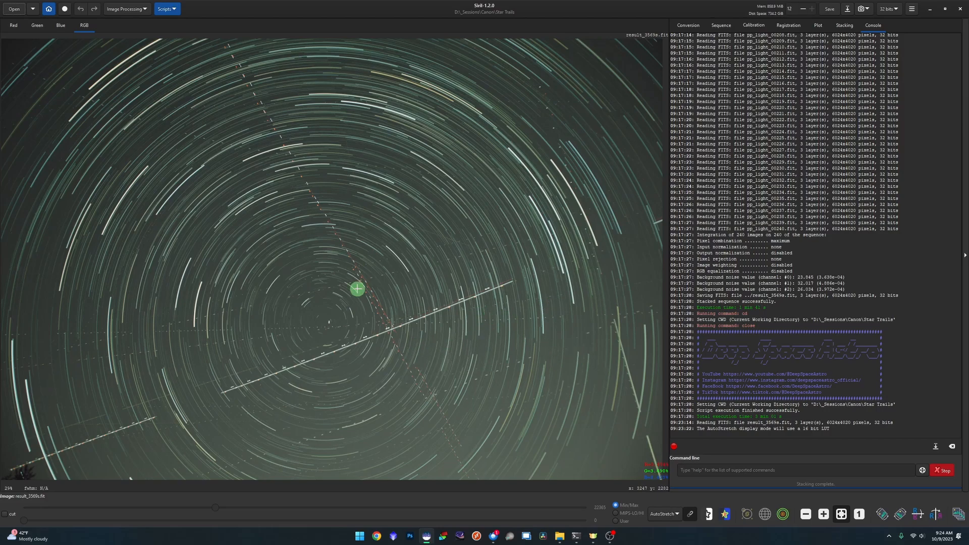
{"action": "mouse_move", "coordinate": [272, 185]}
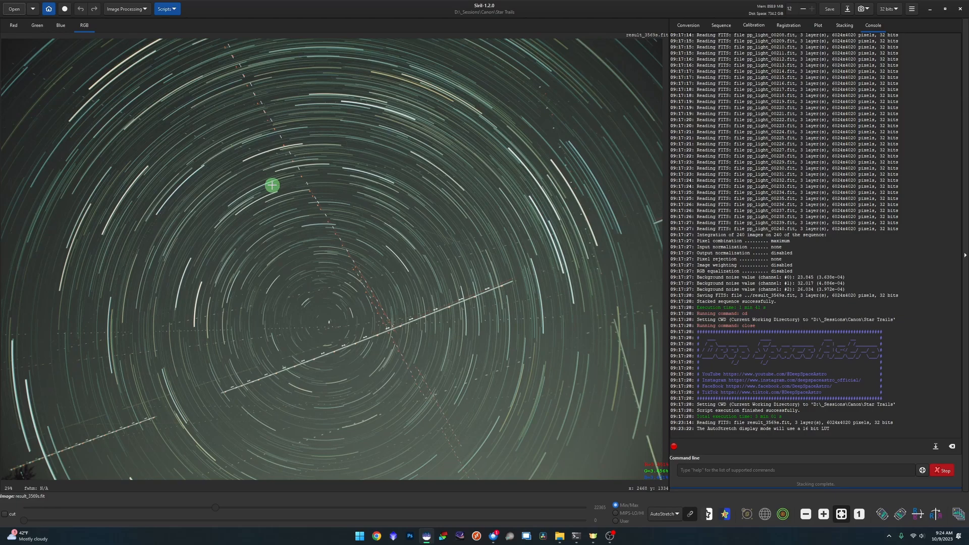
{"action": "mouse_move", "coordinate": [573, 435]}
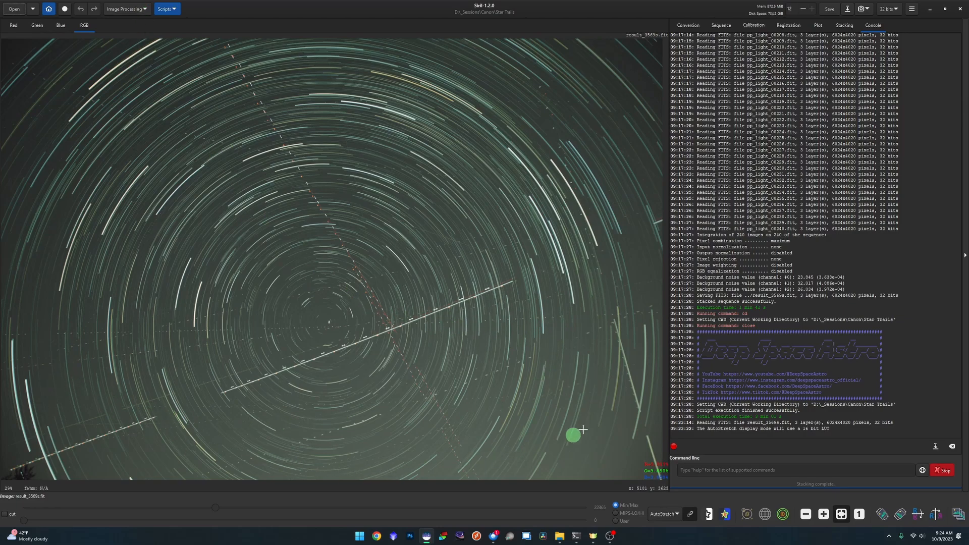
{"action": "mouse_move", "coordinate": [473, 317]}
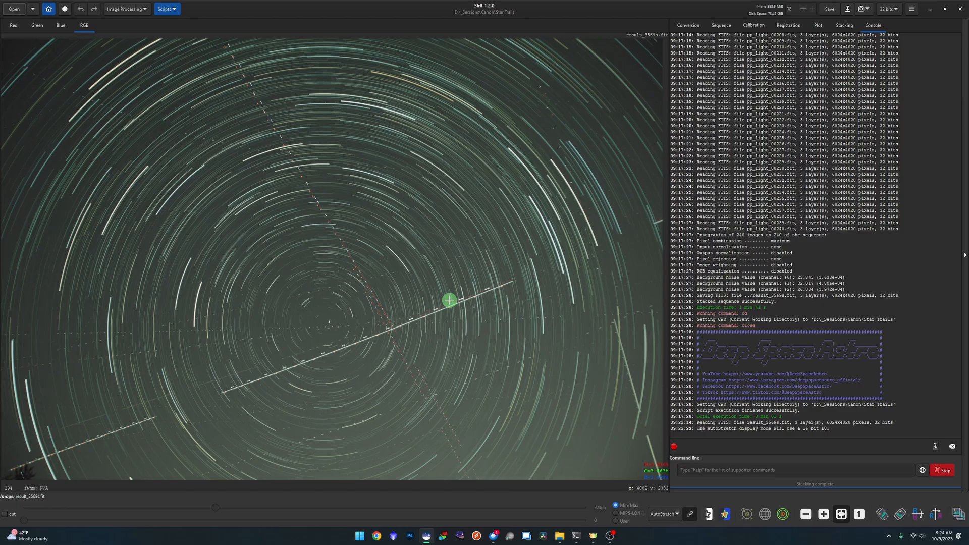
{"action": "mouse_move", "coordinate": [388, 226]}
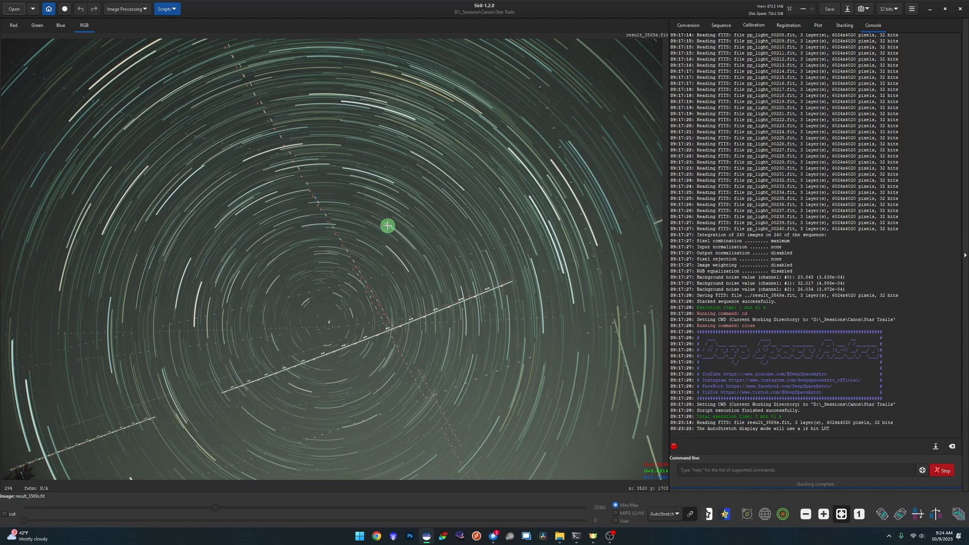
Step: Compute and subtract an RBF background model on all three colour channels
{"action": "left_click", "coordinate": [126, 9]}
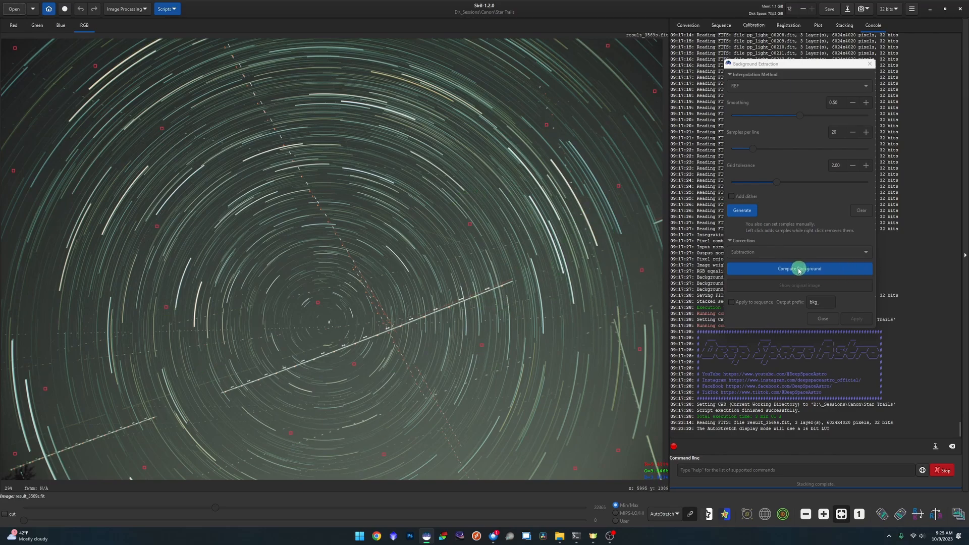
{"action": "left_click", "coordinate": [798, 268]}
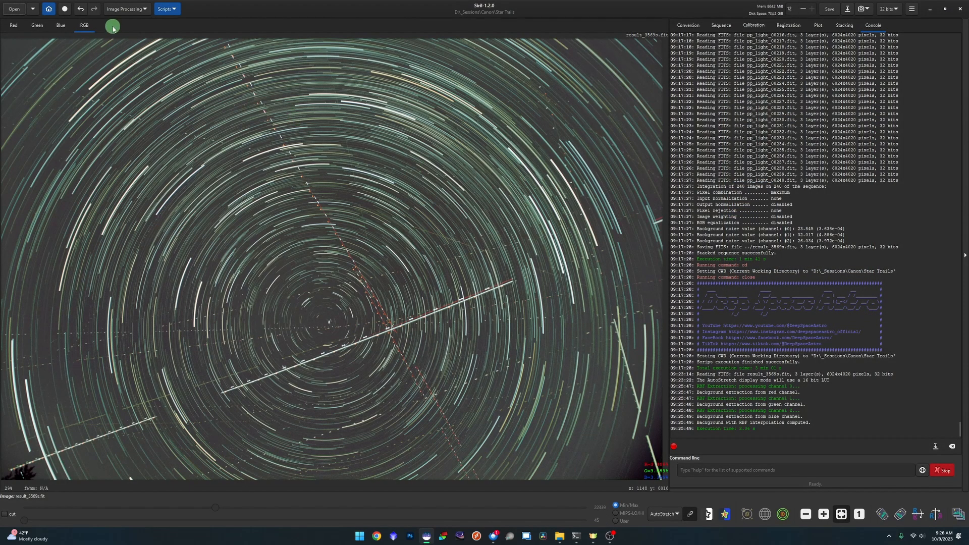
Step: Apply Color Calibration using the marked sky patch as background and marked area as white reference
{"action": "left_click", "coordinate": [126, 9]}
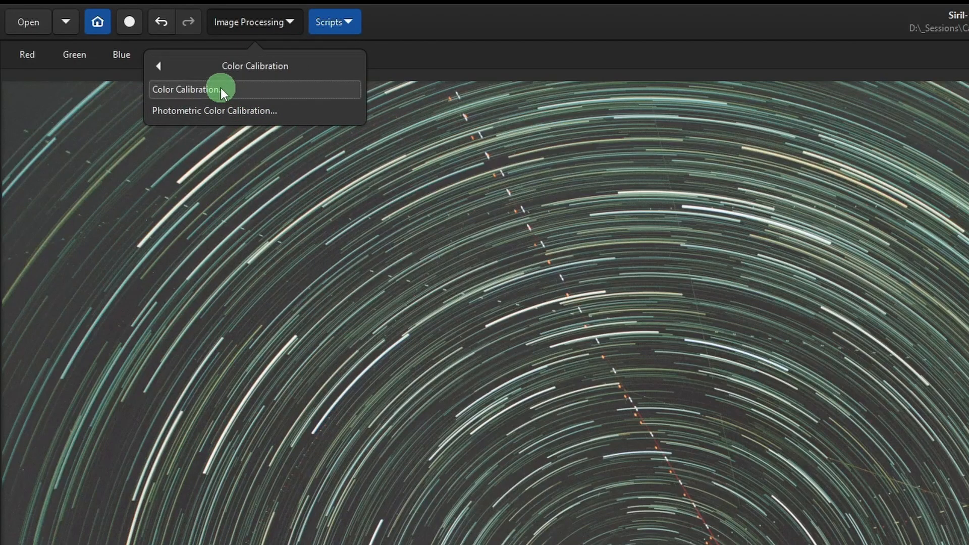
{"action": "left_click", "coordinate": [185, 89]}
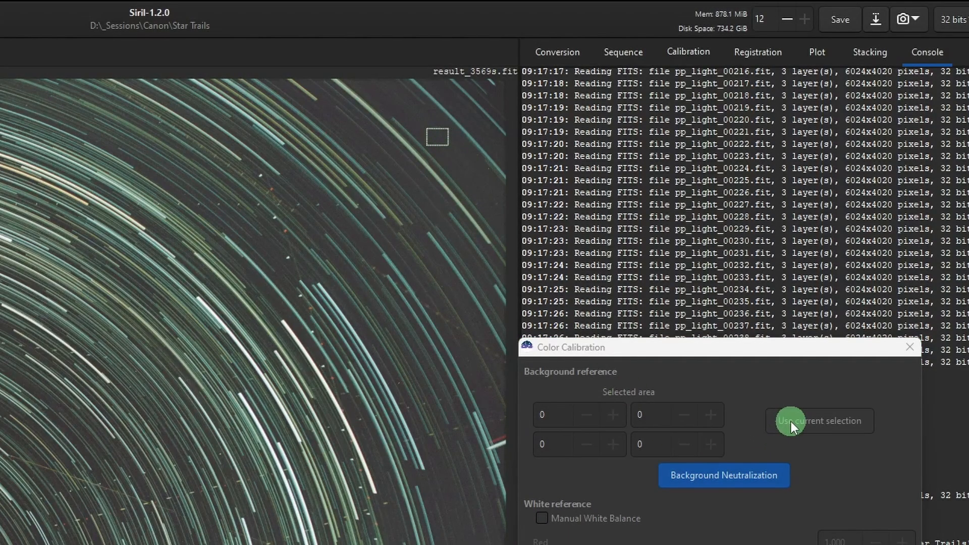
{"action": "left_click", "coordinate": [819, 421]}
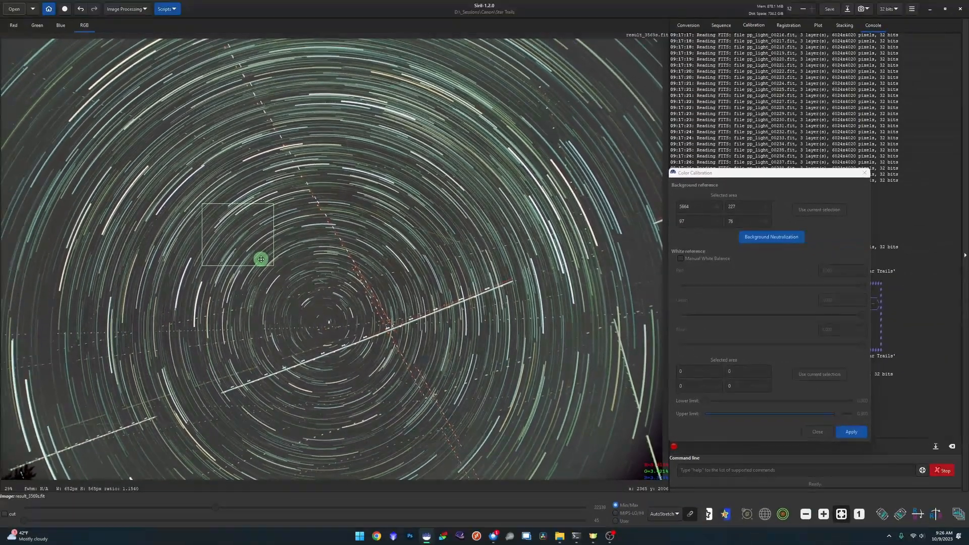
{"action": "left_click", "coordinate": [851, 432]}
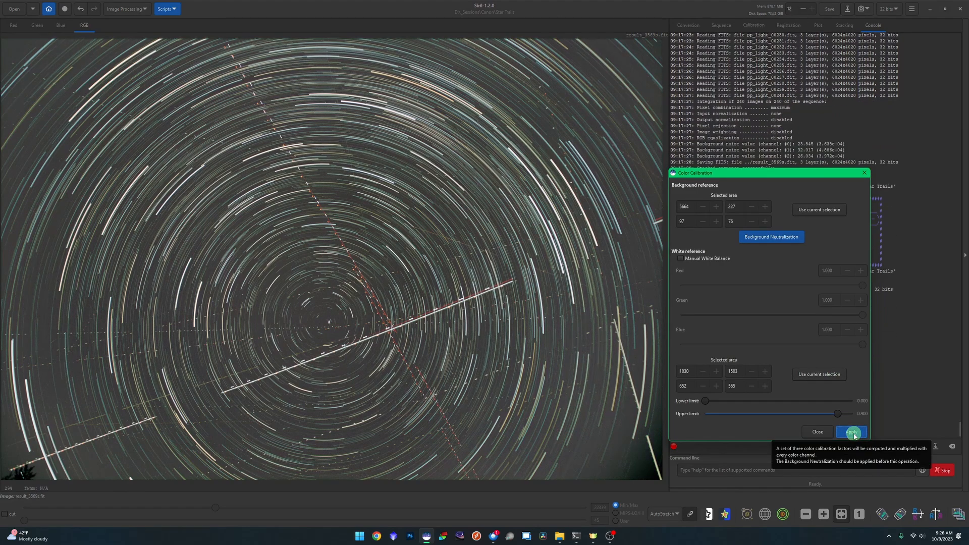
{"action": "left_click", "coordinate": [851, 432]}
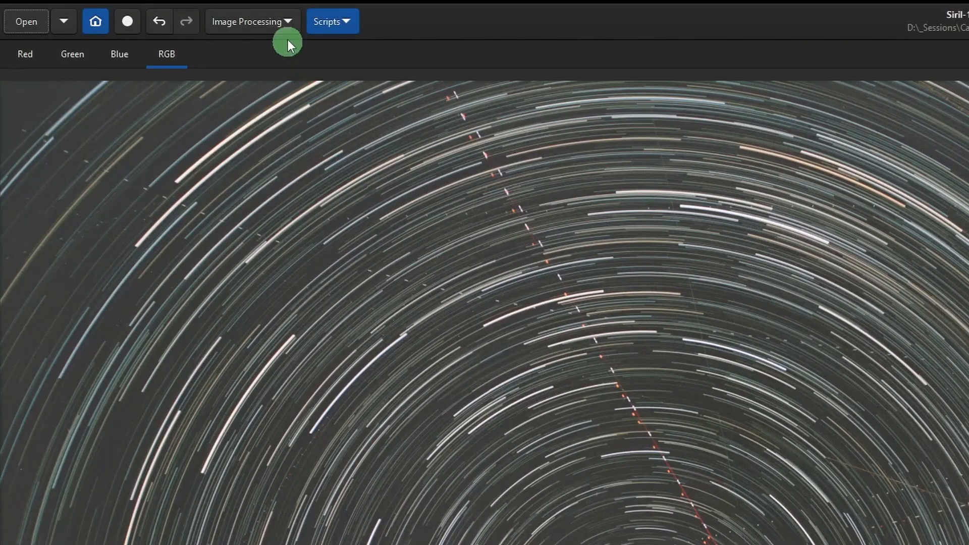
Step: Apply Remove Green Noise with Average Neutral protection and Preserve lightness
{"action": "left_click", "coordinate": [251, 21]}
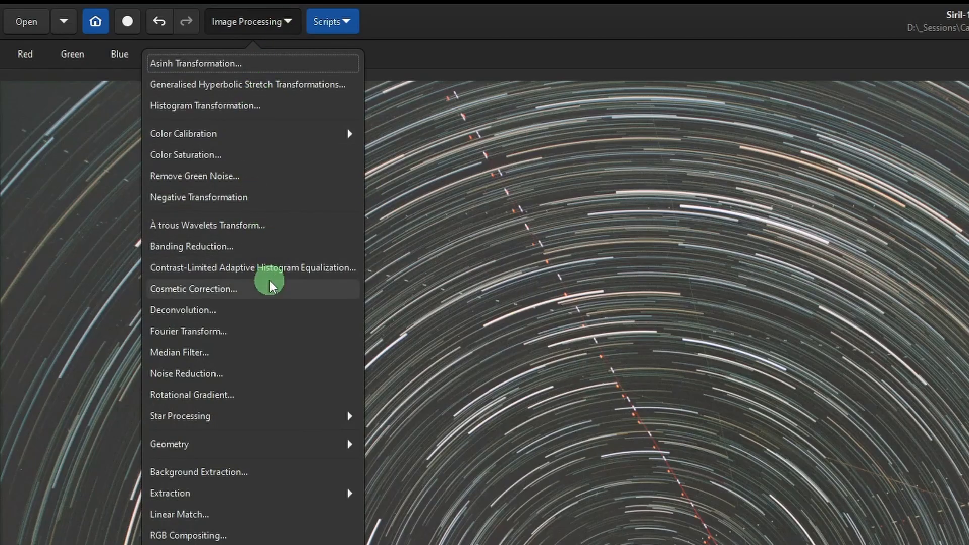
{"action": "left_click", "coordinate": [194, 176]}
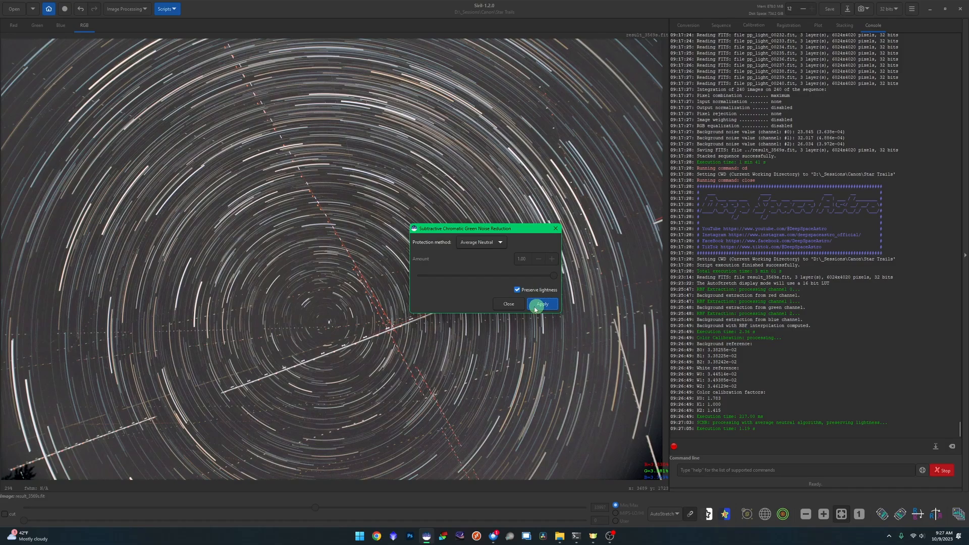
{"action": "left_click", "coordinate": [541, 304]}
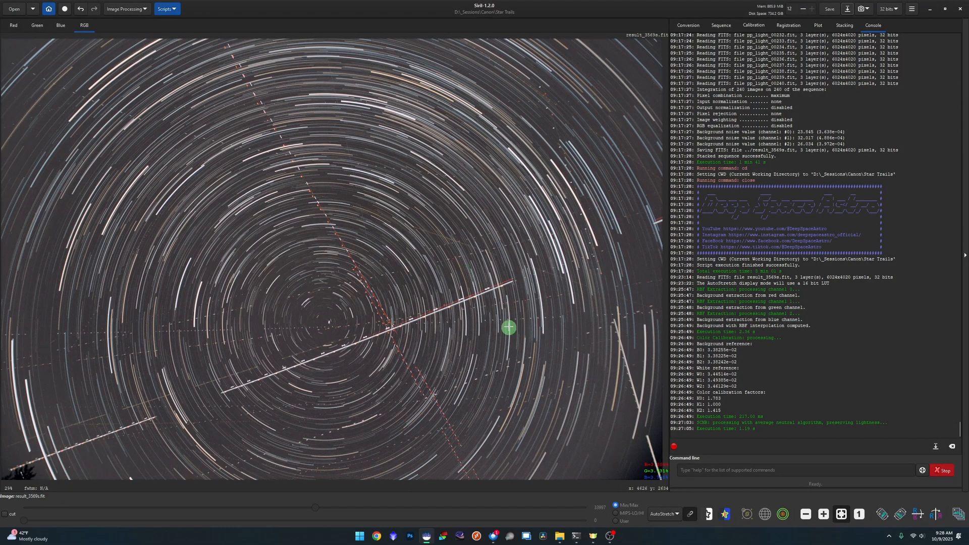
Step: Switch the display mode from AutoStretch to Linear and open Histogram Transformation
{"action": "left_click", "coordinate": [664, 514]}
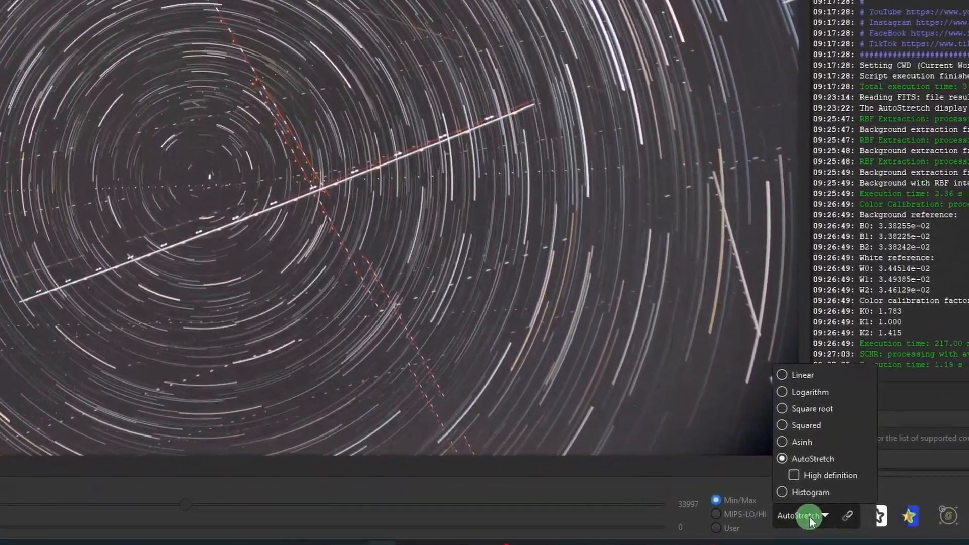
{"action": "left_click", "coordinate": [803, 375]}
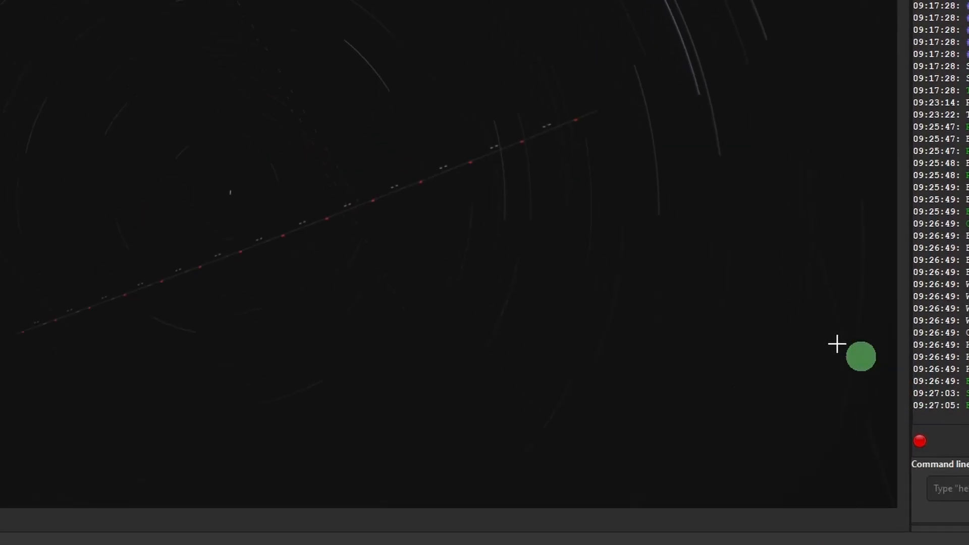
{"action": "left_click", "coordinate": [252, 20]}
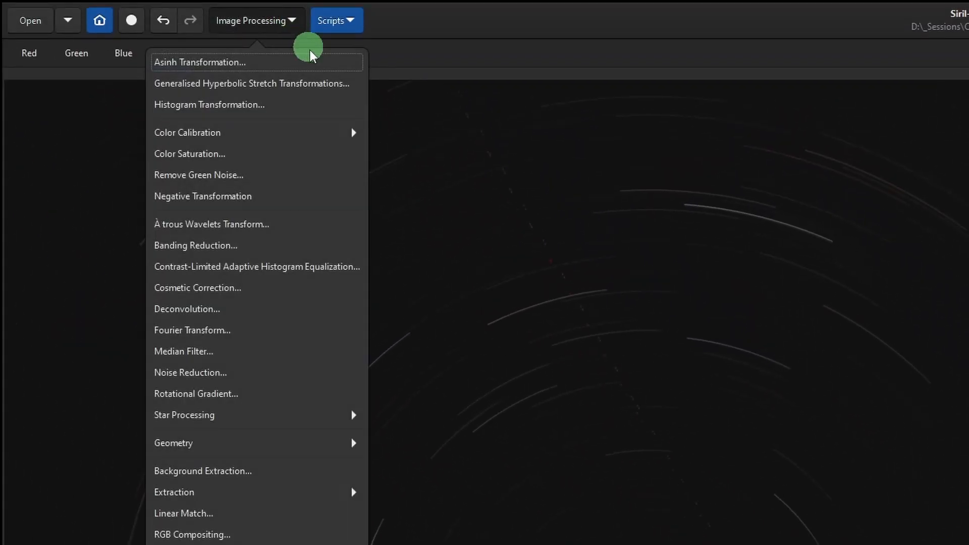
{"action": "mouse_move", "coordinate": [320, 110]}
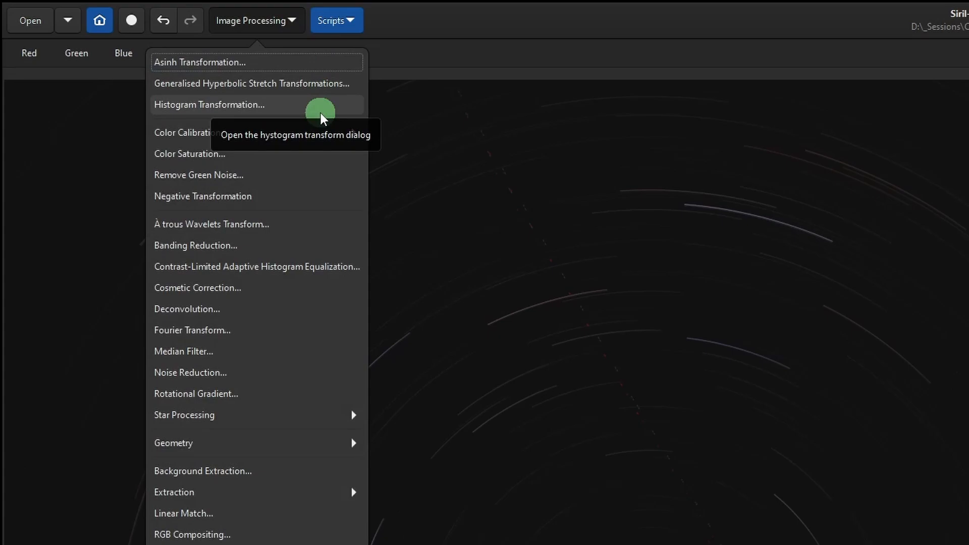
{"action": "mouse_move", "coordinate": [276, 111]}
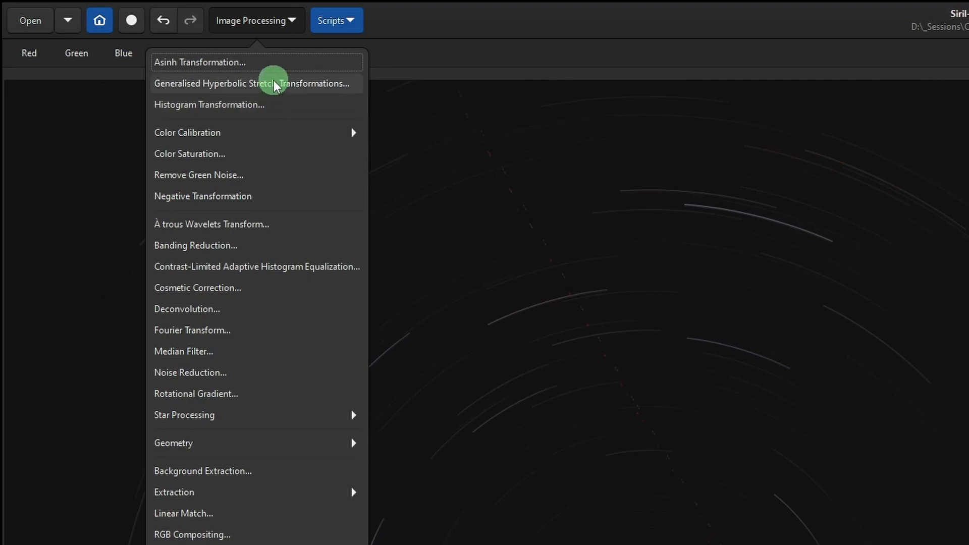
{"action": "mouse_move", "coordinate": [256, 61]}
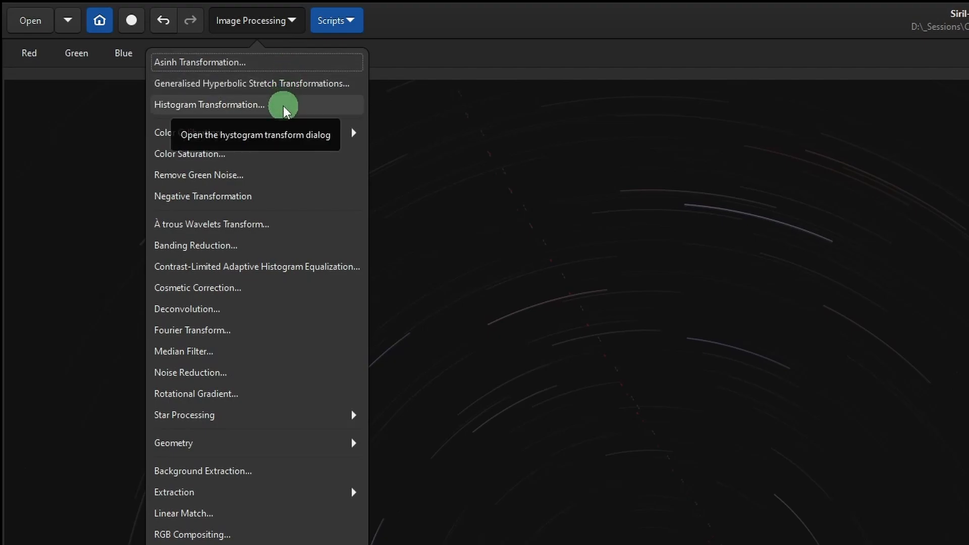
{"action": "left_click", "coordinate": [208, 104]}
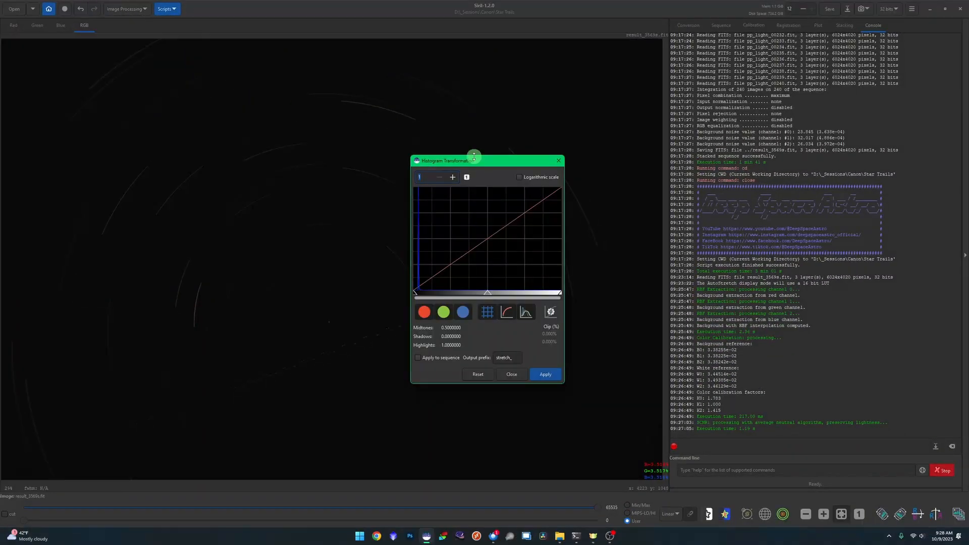
Step: Preview an autostretch, zoom the histogram, nudge the midtones slider, and apply the stretch
{"action": "left_click_drag", "start_coordinate": [473, 160], "coordinate": [723, 145]}
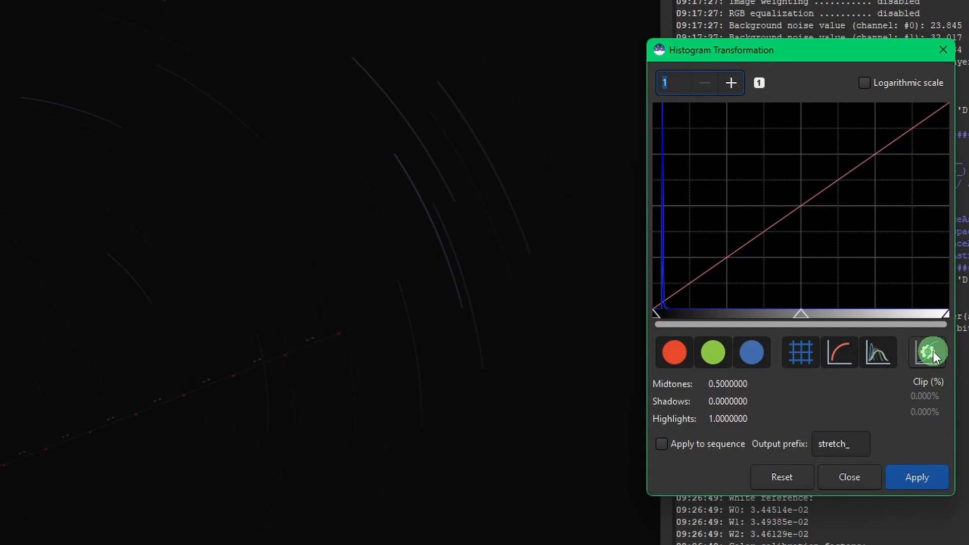
{"action": "left_click", "coordinate": [928, 352]}
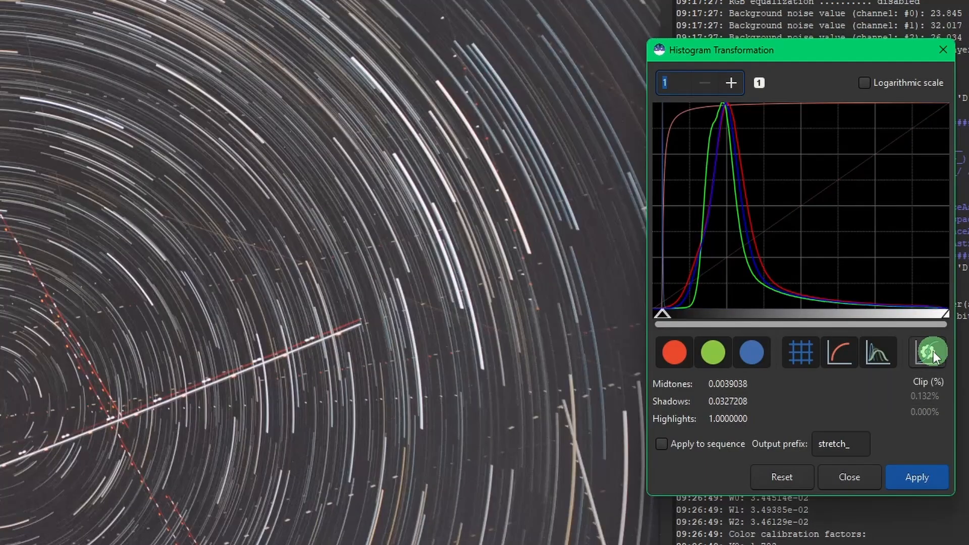
{"action": "left_click", "coordinate": [731, 82]}
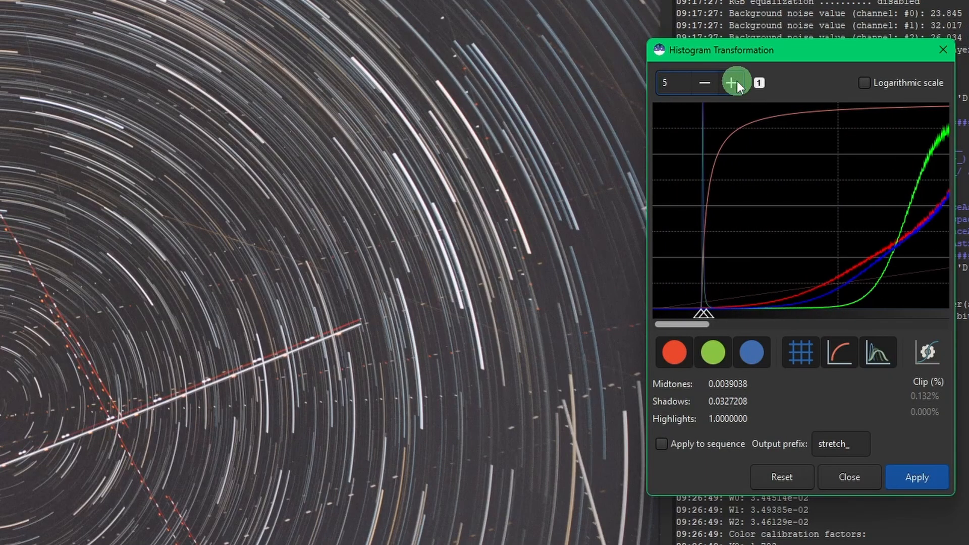
{"action": "mouse_move", "coordinate": [711, 317]}
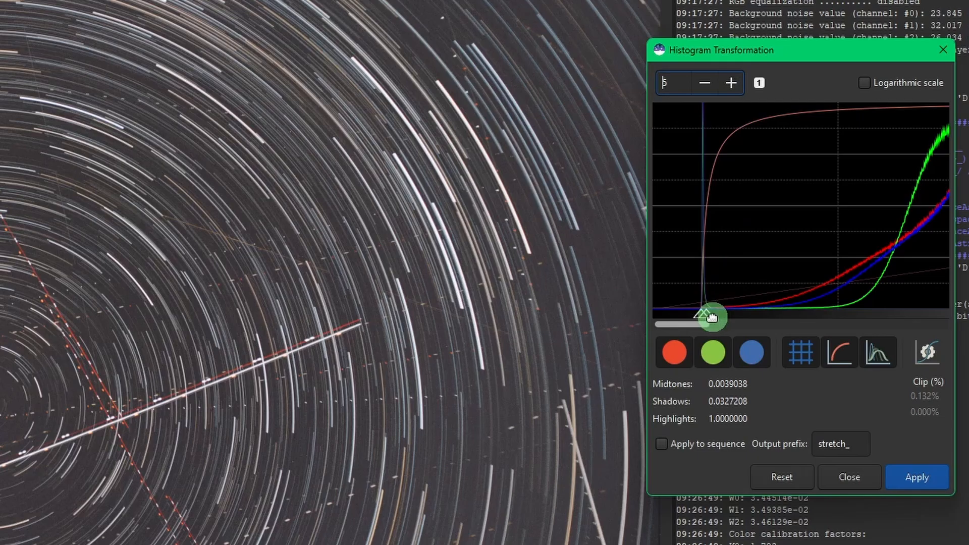
{"action": "left_click_drag", "start_coordinate": [710, 316], "coordinate": [716, 313]}
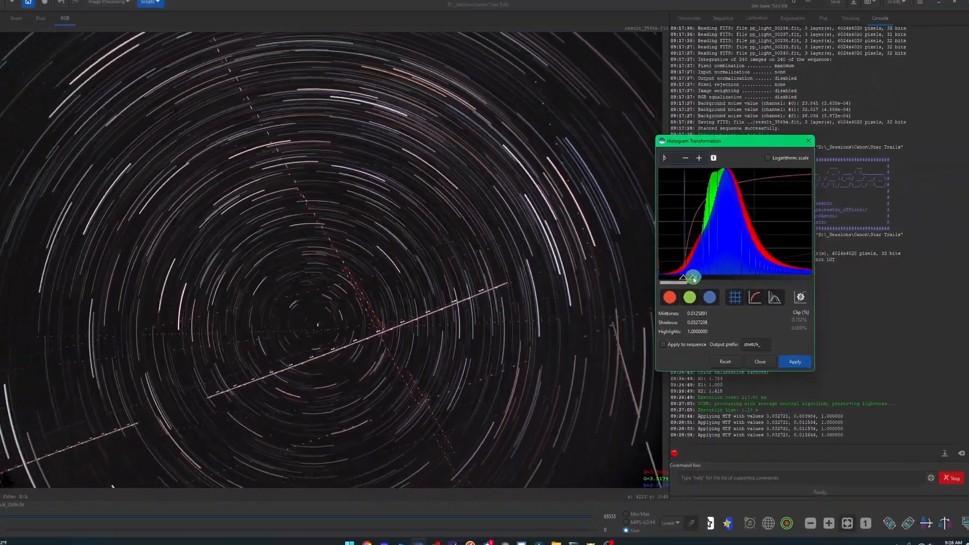
{"action": "left_click", "coordinate": [760, 362]}
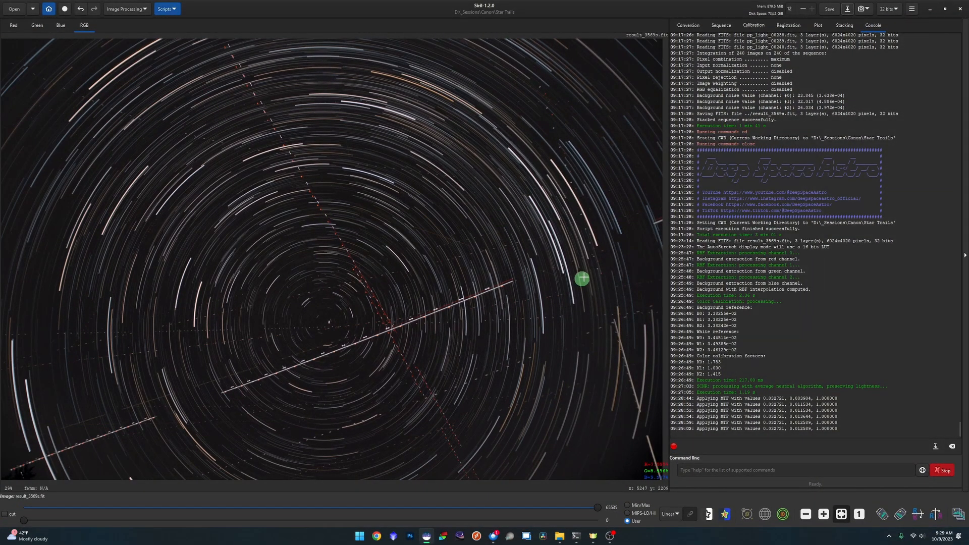
{"action": "mouse_move", "coordinate": [474, 328]}
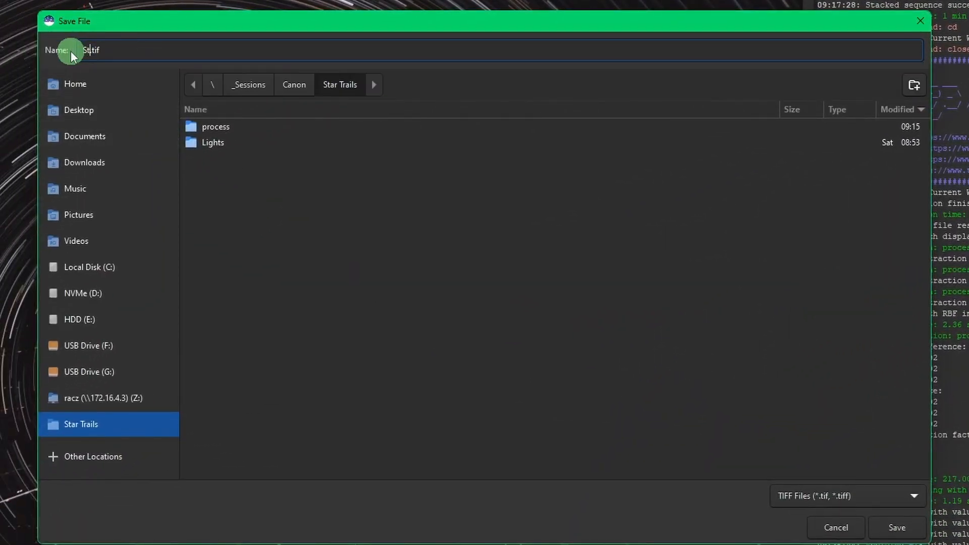
Step: Save the image as 16-bit unsigned StarTrails.tif and open the Star Trails folder
{"action": "left_click", "coordinate": [895, 527]}
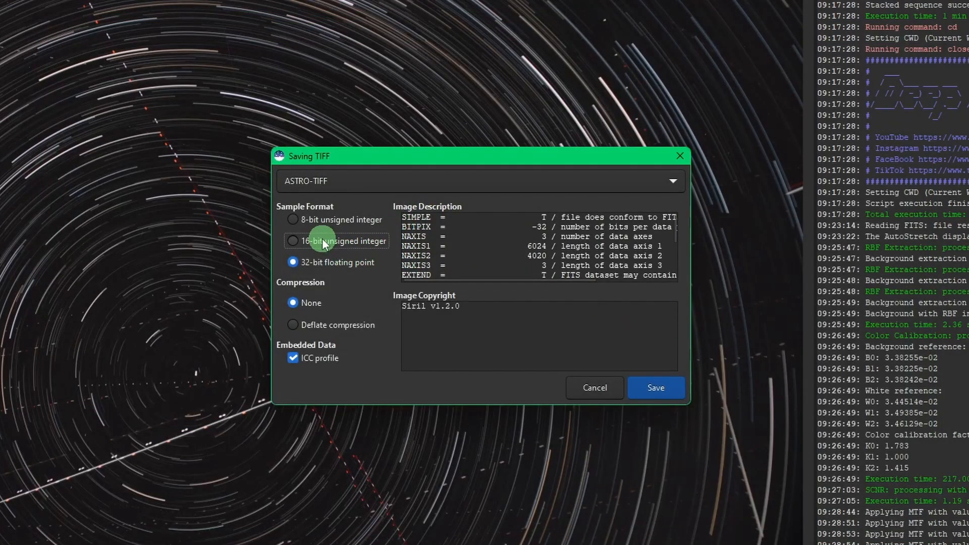
{"action": "left_click", "coordinate": [655, 388]}
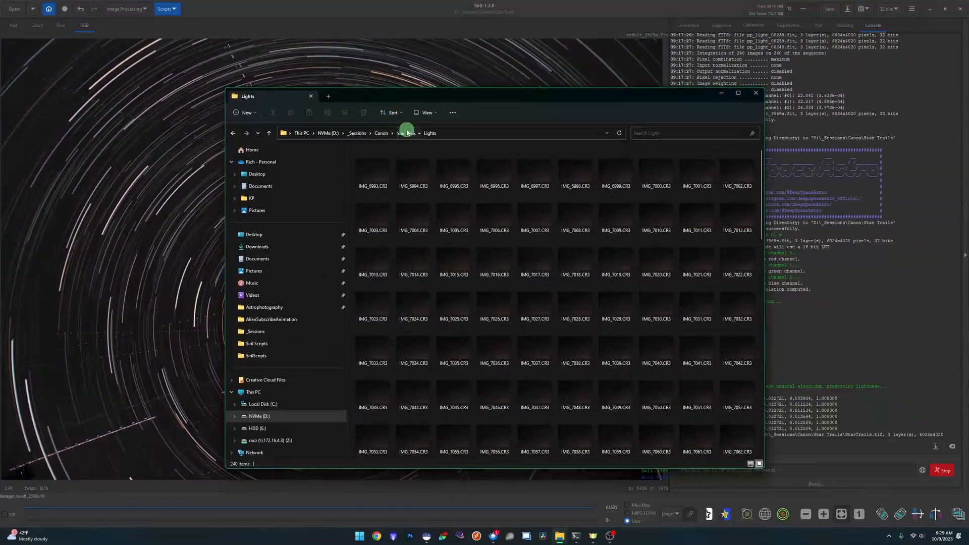
{"action": "left_click", "coordinate": [405, 133]}
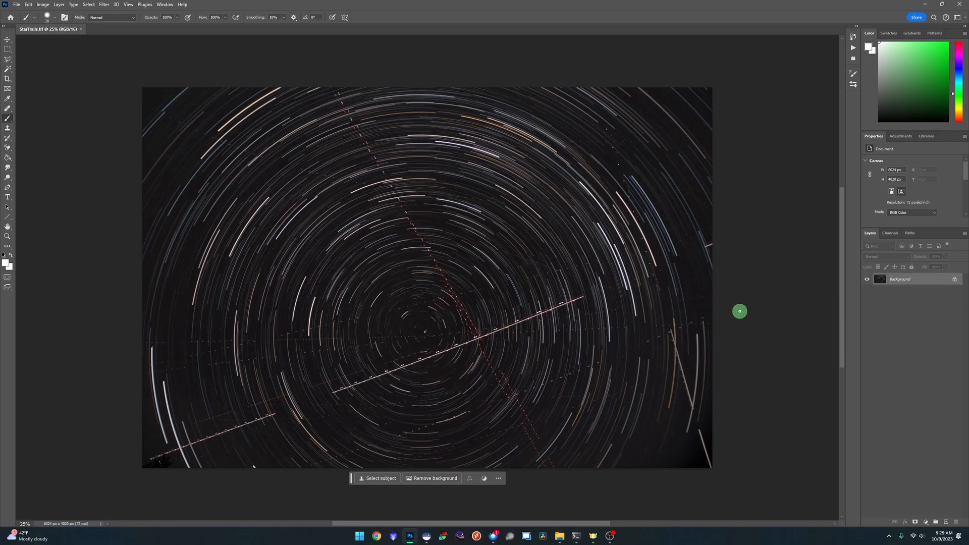
{"action": "mouse_move", "coordinate": [754, 292]}
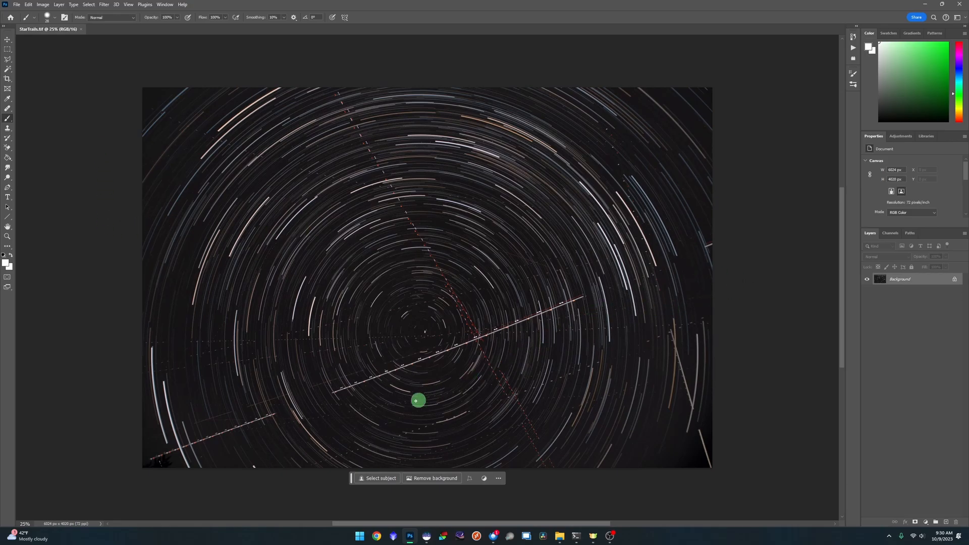
{"action": "mouse_move", "coordinate": [112, 279]}
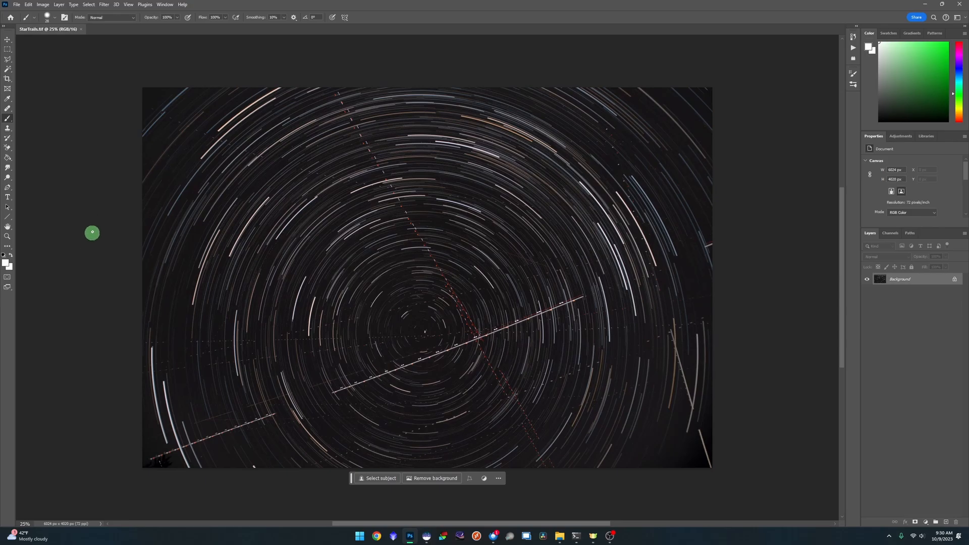
Step: Switch the lasso to straight-edged Polygonal Lasso selections
{"action": "key", "text": "Tab"}
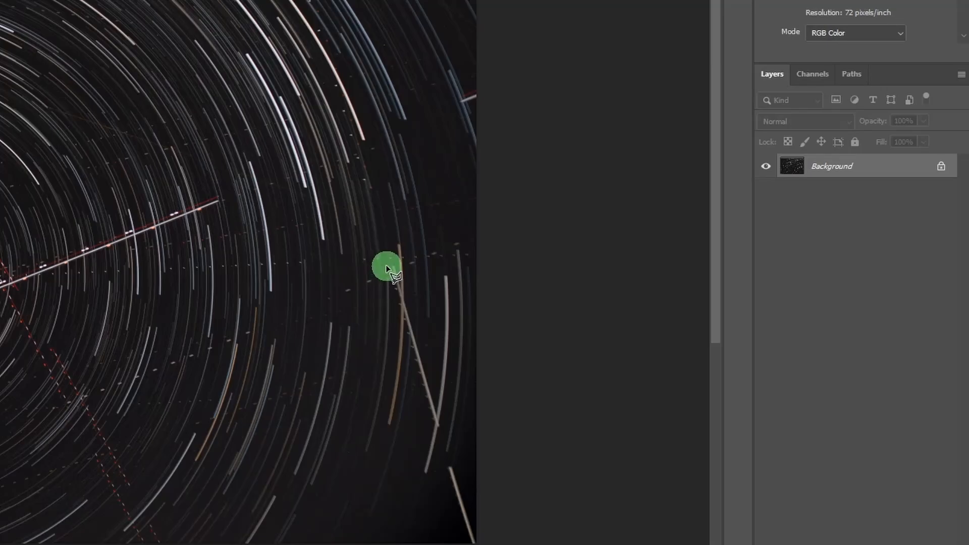
Step: Outline the pale diagonal trail near the right edge with the Polygonal Lasso
{"action": "left_click_drag", "start_coordinate": [386, 267], "coordinate": [438, 439]}
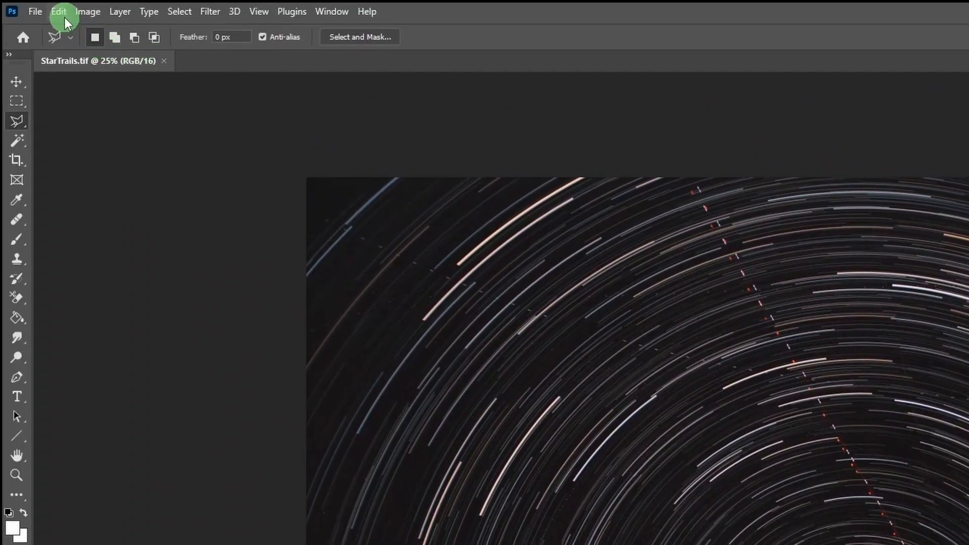
Step: Open Content-Aware Fill and try Rectangular, Auto and Custom sampling areas
{"action": "left_click", "coordinate": [58, 11]}
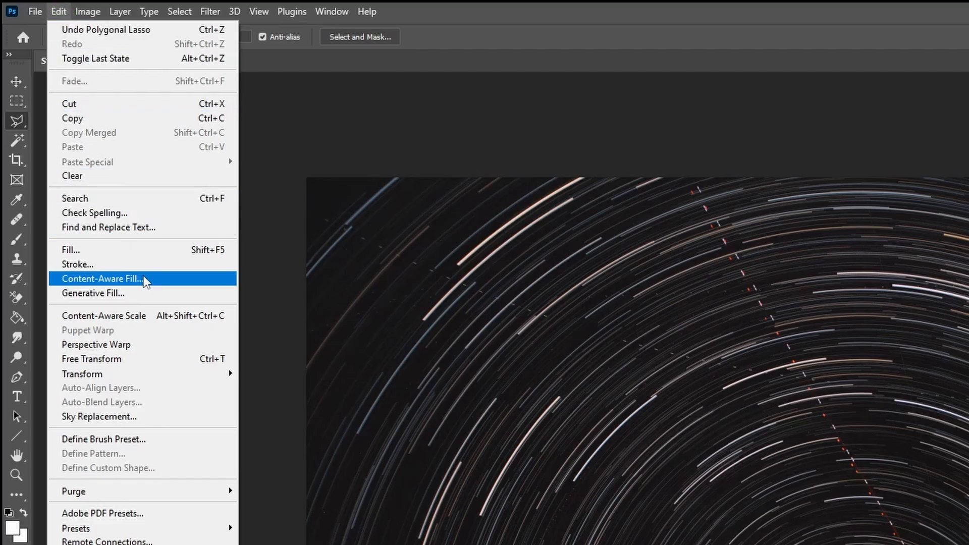
{"action": "left_click", "coordinate": [102, 279]}
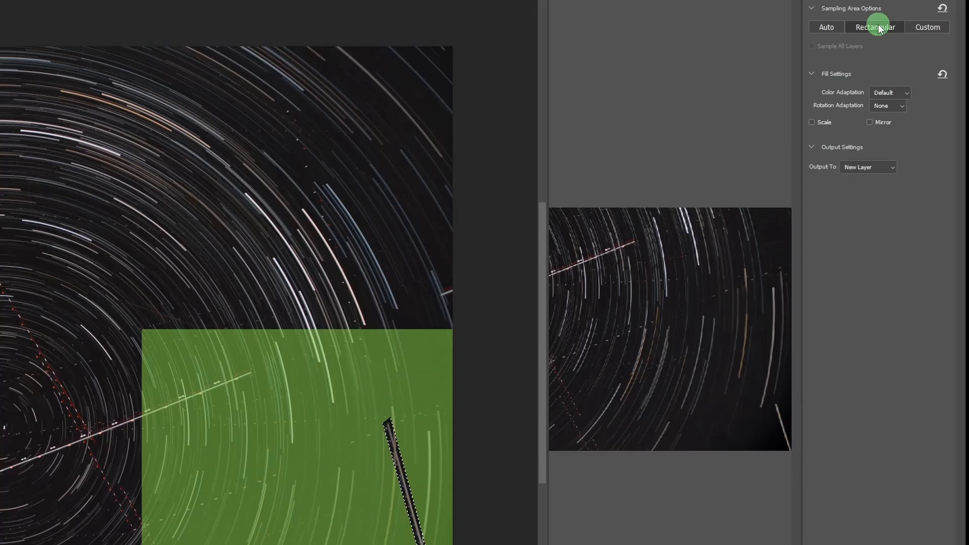
{"action": "left_click", "coordinate": [826, 26]}
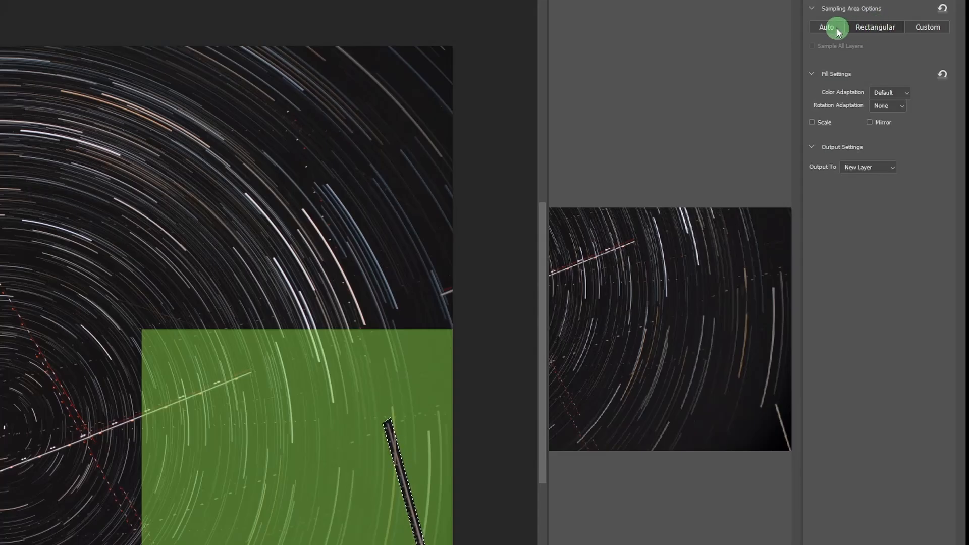
{"action": "left_click", "coordinate": [927, 28]}
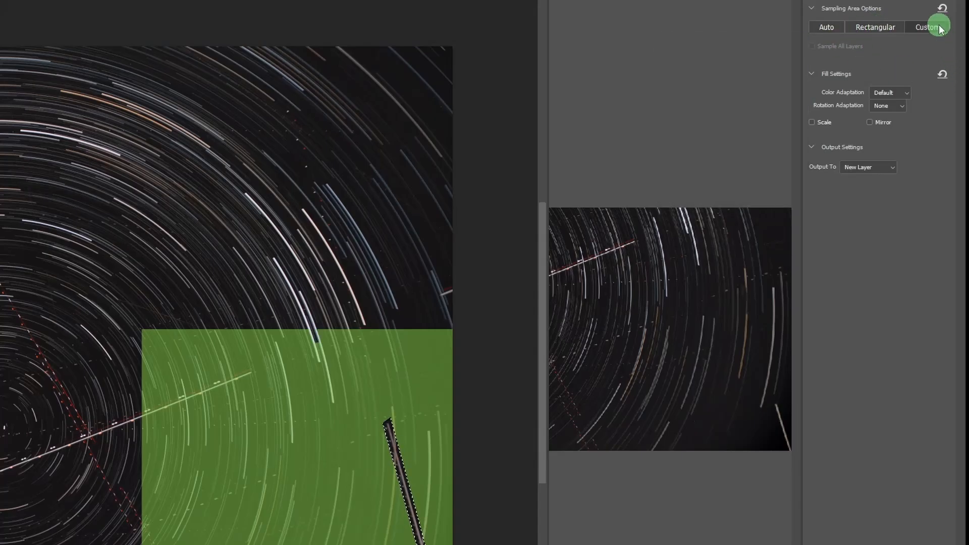
{"action": "left_click", "coordinate": [927, 27]}
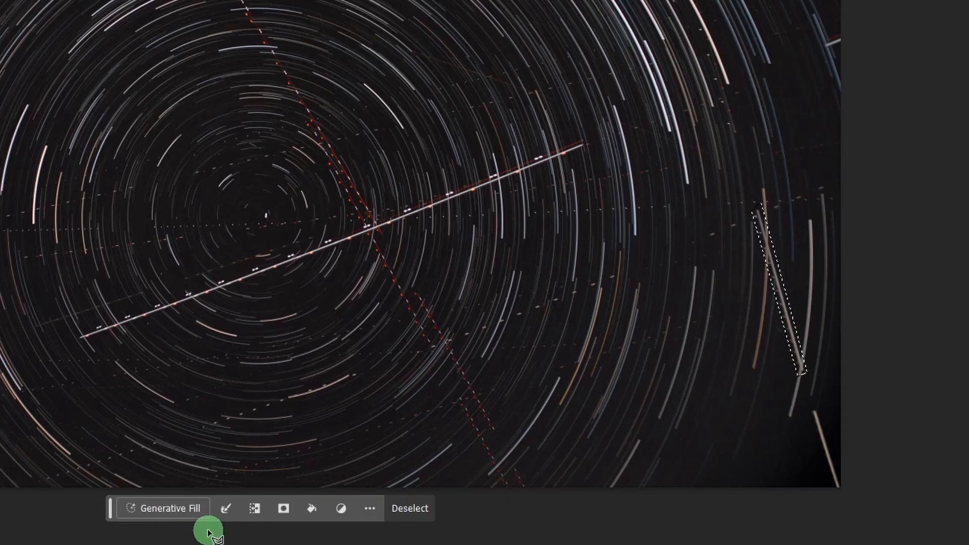
Step: Run Generative Fill with an empty prompt on the selected short trail
{"action": "left_click", "coordinate": [163, 508]}
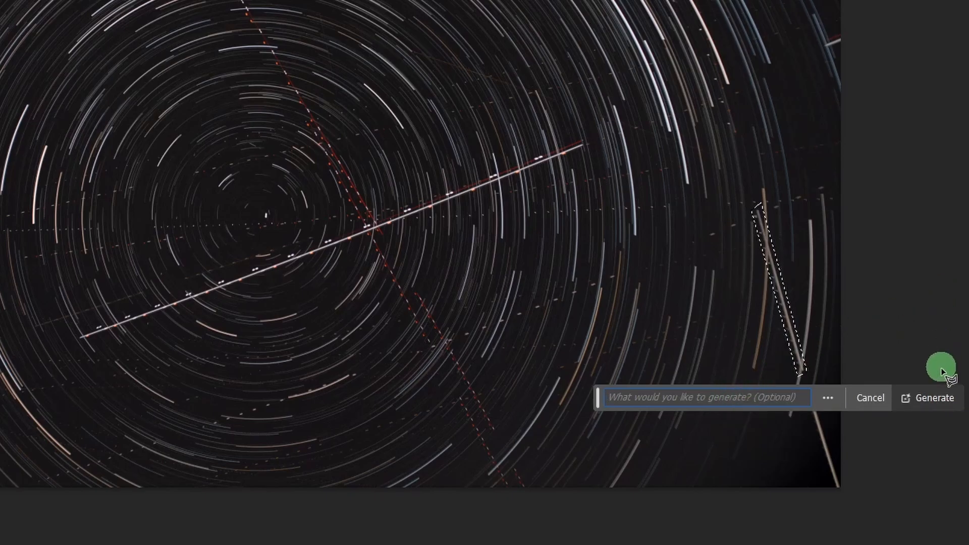
{"action": "left_click", "coordinate": [935, 397]}
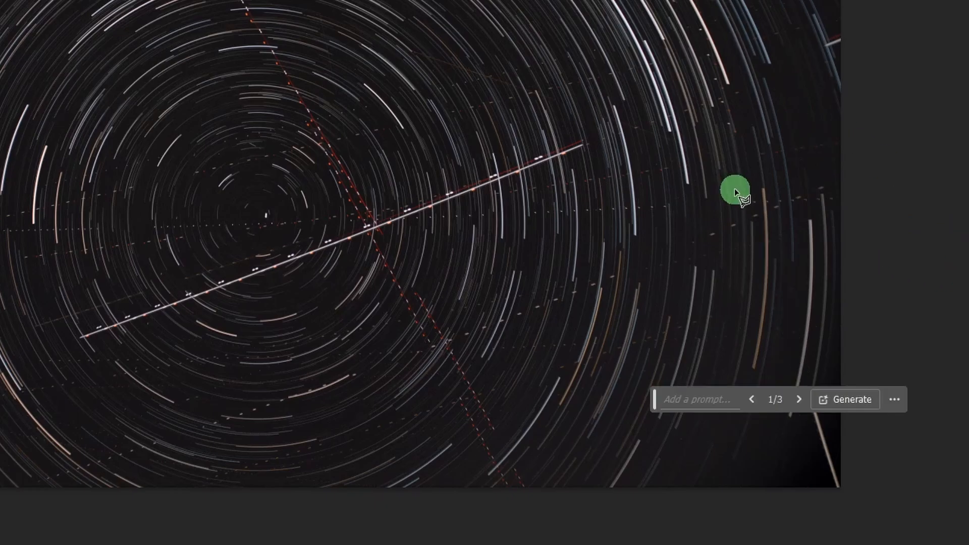
{"action": "mouse_move", "coordinate": [758, 179]}
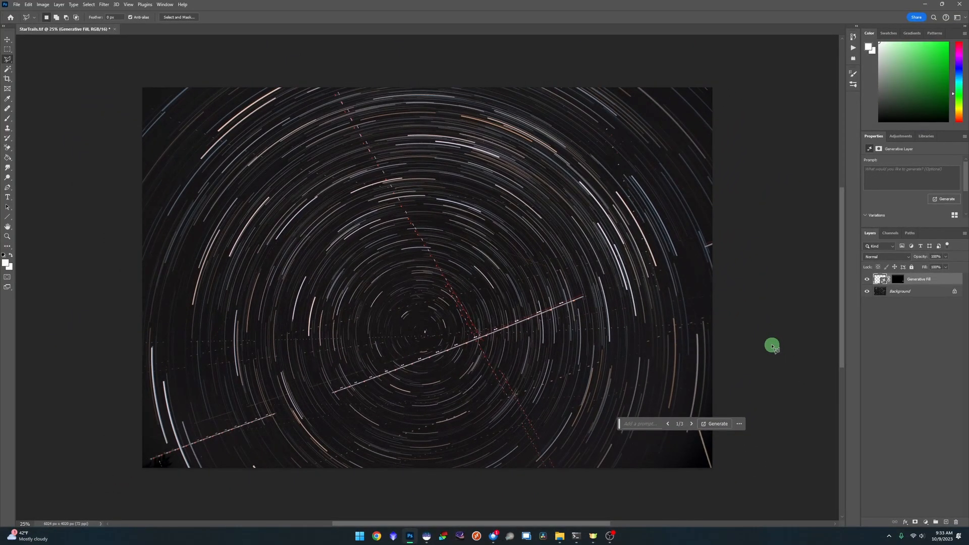
{"action": "mouse_move", "coordinate": [775, 344]}
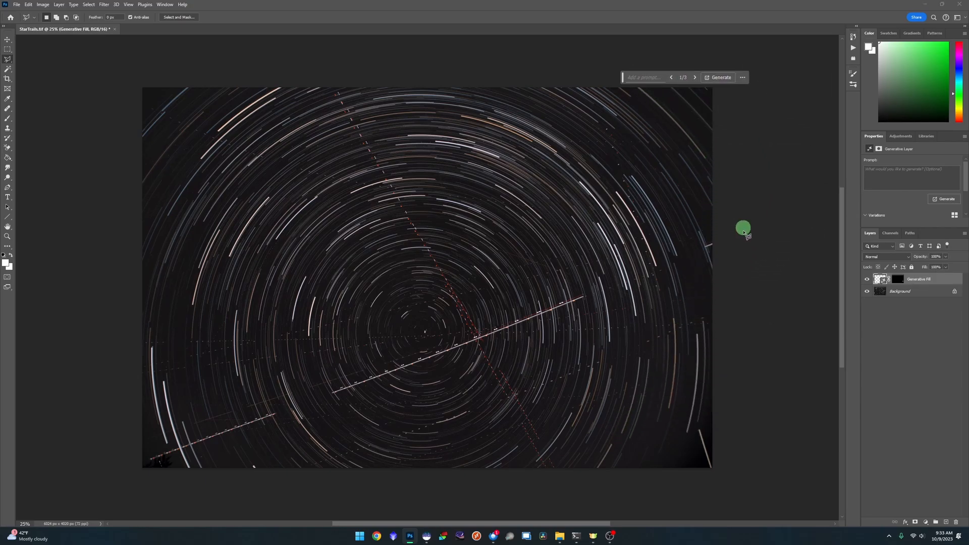
{"action": "mouse_move", "coordinate": [527, 342]}
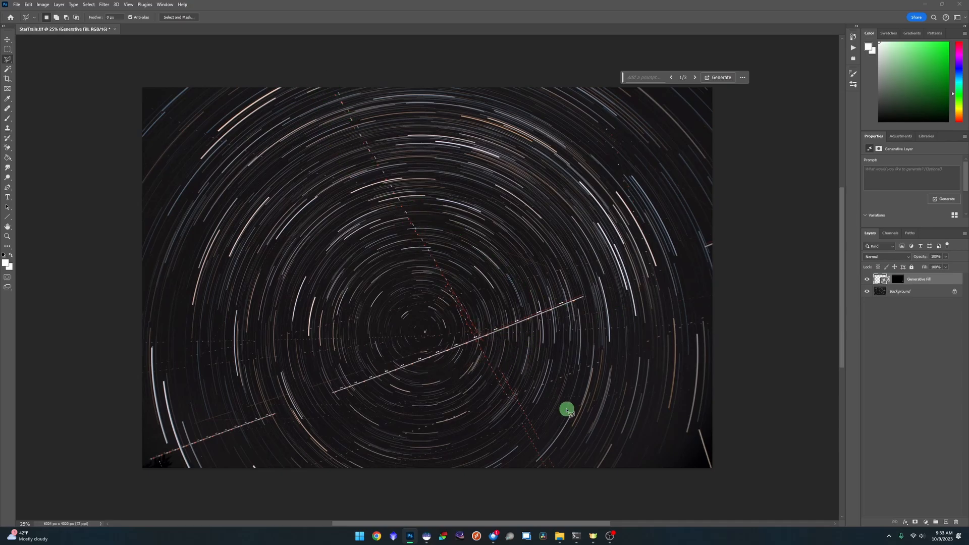
{"action": "mouse_move", "coordinate": [332, 94]}
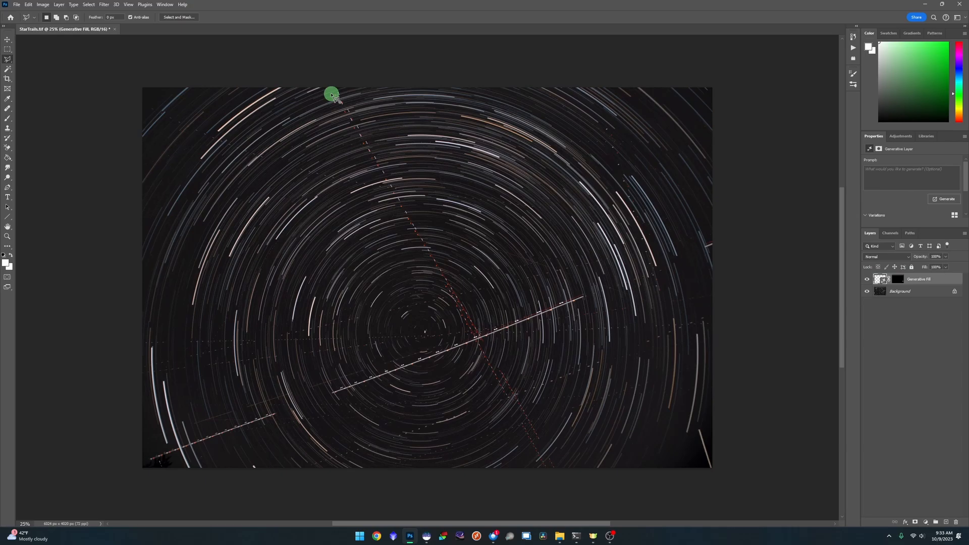
{"action": "left_click_drag", "start_coordinate": [332, 93], "coordinate": [522, 431]}
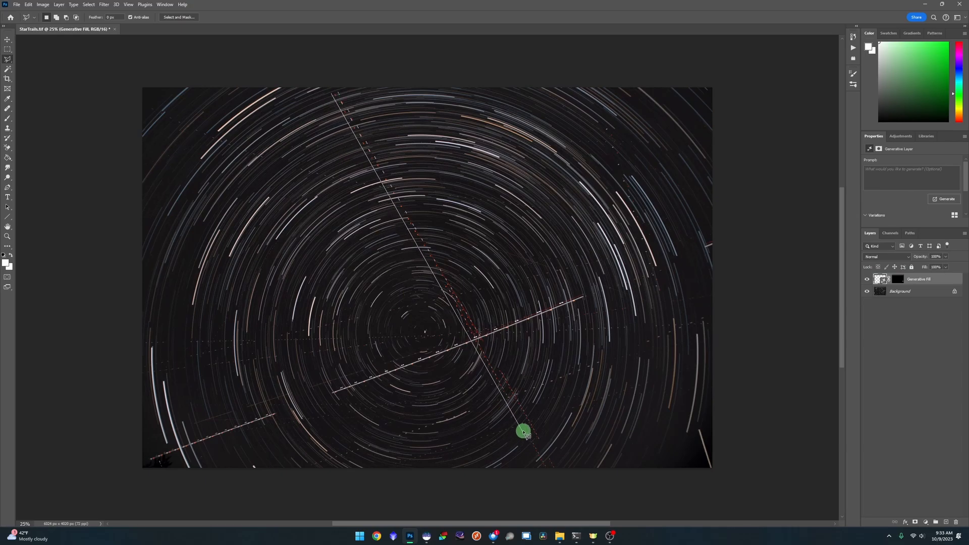
{"action": "left_click_drag", "start_coordinate": [523, 432], "coordinate": [372, 118]}
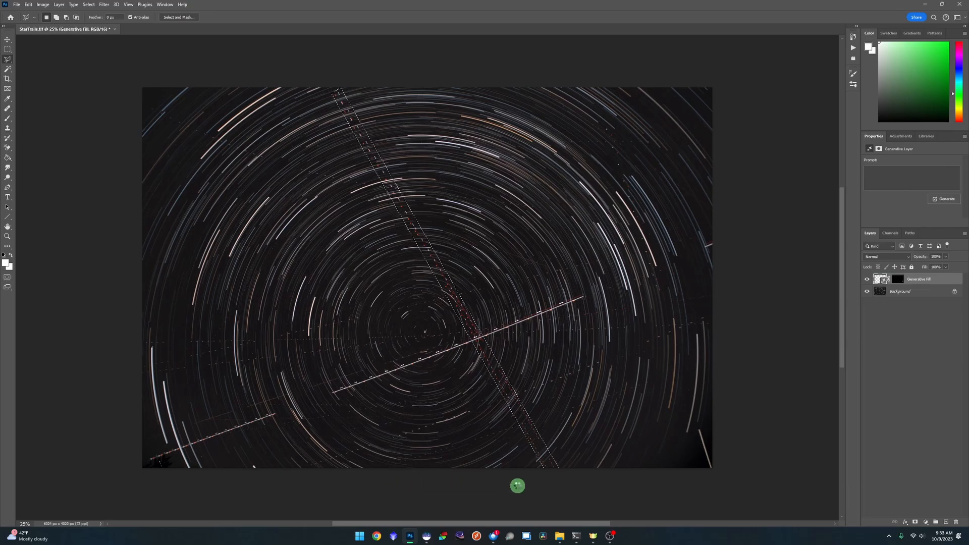
{"action": "left_click", "coordinate": [944, 199]}
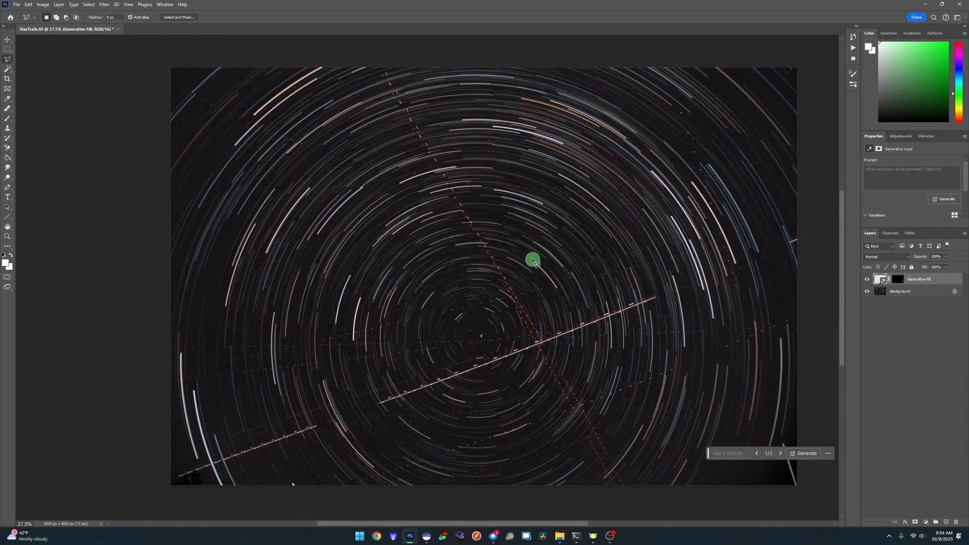
{"action": "mouse_move", "coordinate": [378, 72]}
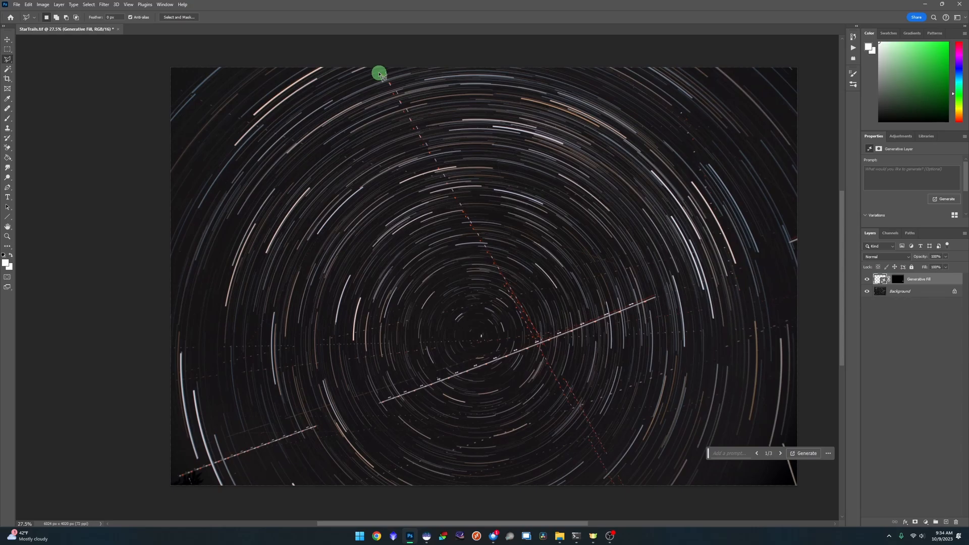
Step: Lasso the long red dotted trail and run Generative Fill with no prompt
{"action": "left_click_drag", "start_coordinate": [379, 72], "coordinate": [422, 145]}
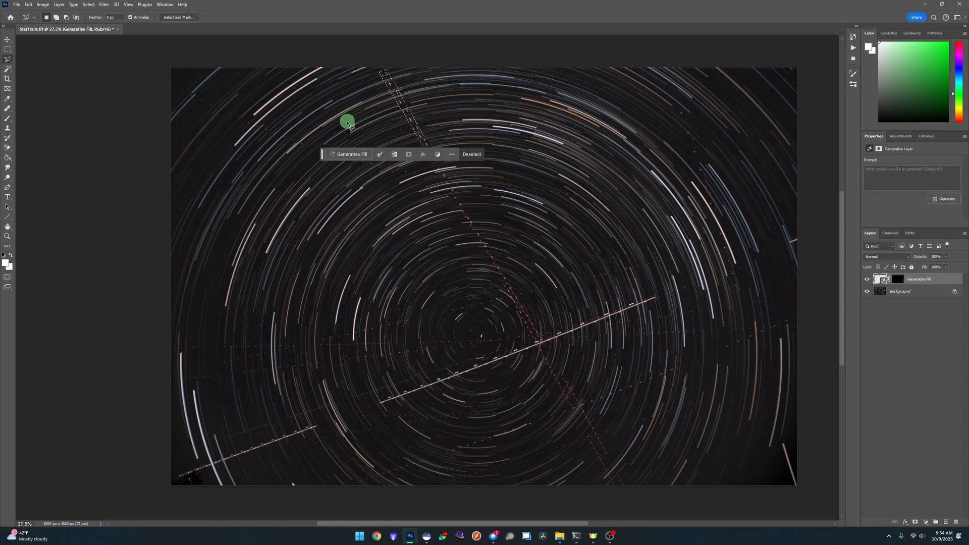
{"action": "left_click", "coordinate": [349, 154]}
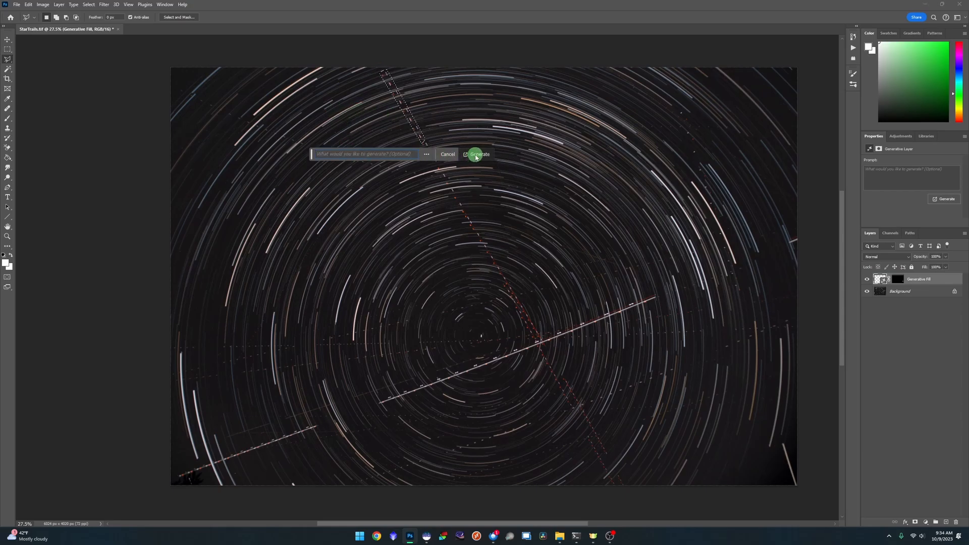
{"action": "left_click", "coordinate": [480, 154]}
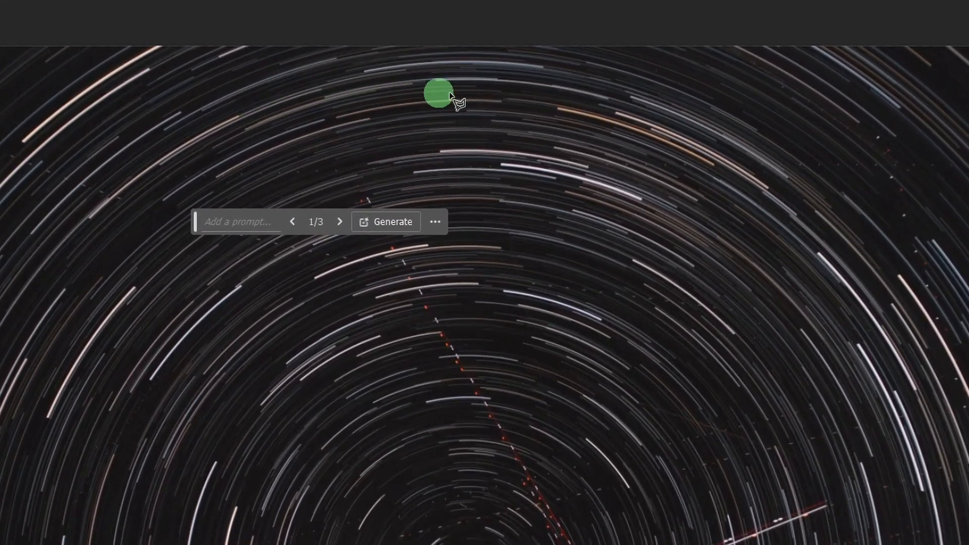
{"action": "mouse_move", "coordinate": [334, 120]}
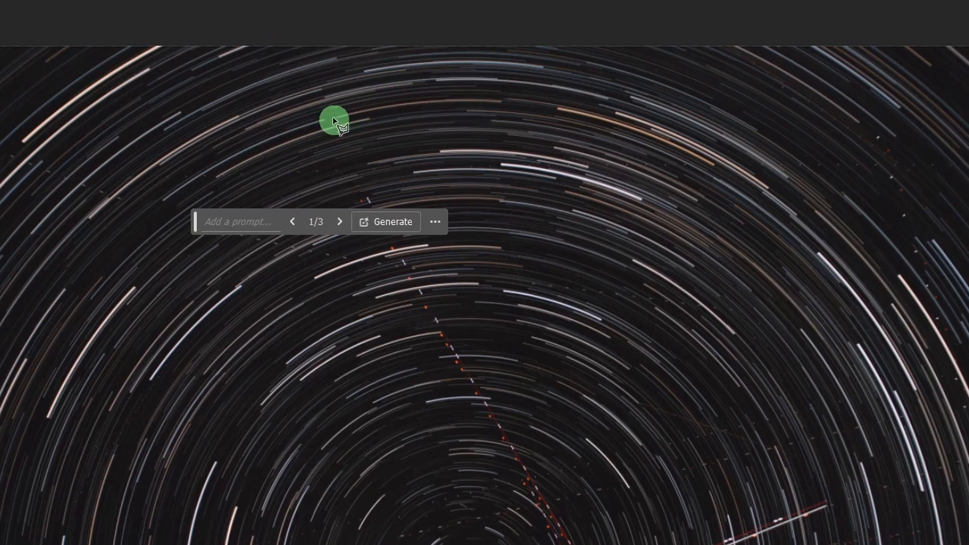
{"action": "mouse_move", "coordinate": [516, 217]}
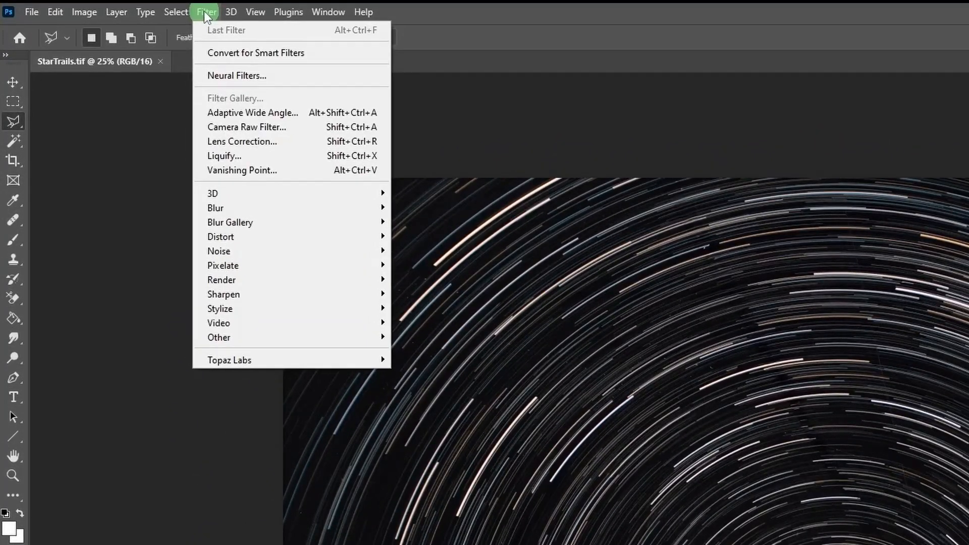
Step: Apply Camera Raw Contrast -18, Highlights -7, Shadows +15, Clarity +5, and start a 1:1 crop
{"action": "left_click", "coordinate": [206, 11]}
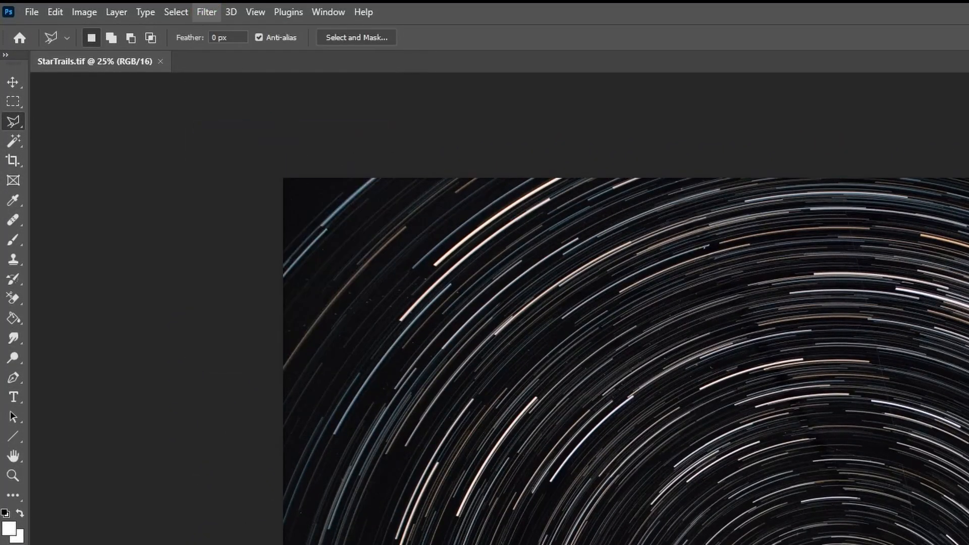
{"action": "left_click", "coordinate": [206, 12]}
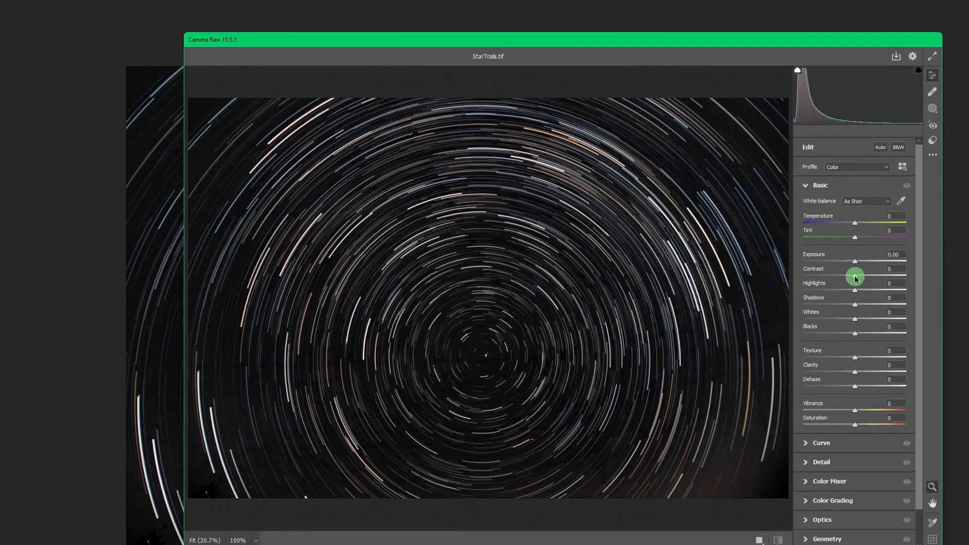
{"action": "left_click_drag", "start_coordinate": [854, 276], "coordinate": [856, 276]}
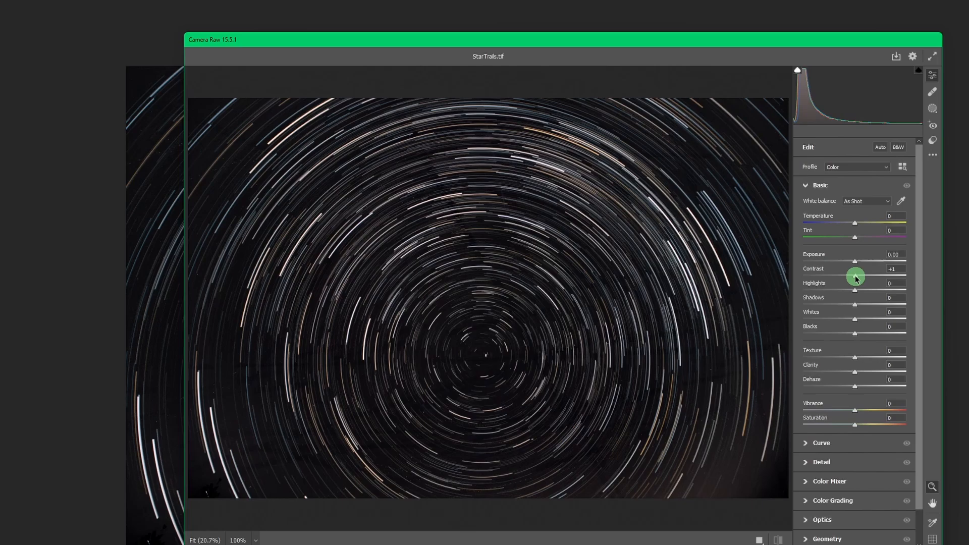
{"action": "left_click_drag", "start_coordinate": [856, 277], "coordinate": [840, 273]}
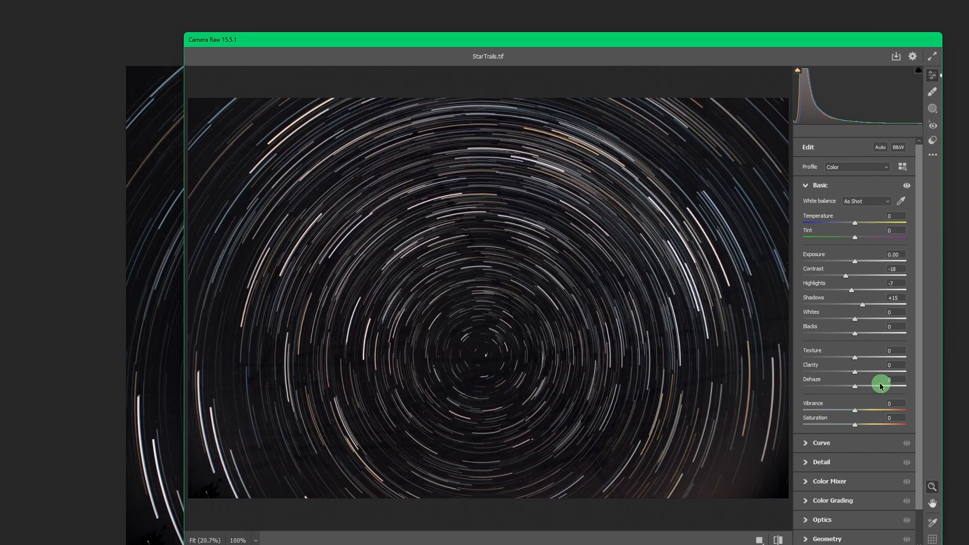
{"action": "left_click_drag", "start_coordinate": [854, 374], "coordinate": [856, 372]}
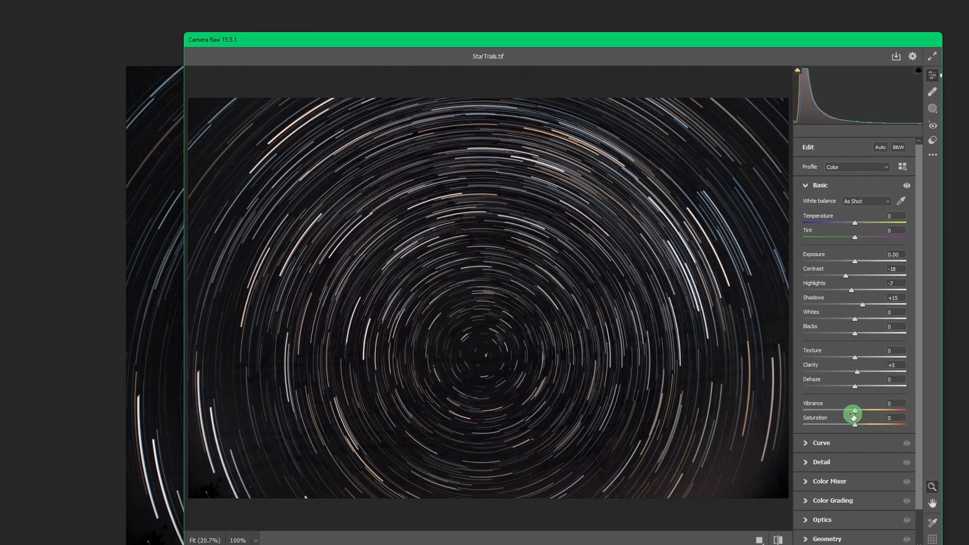
{"action": "left_click_drag", "start_coordinate": [853, 413], "coordinate": [858, 413]}
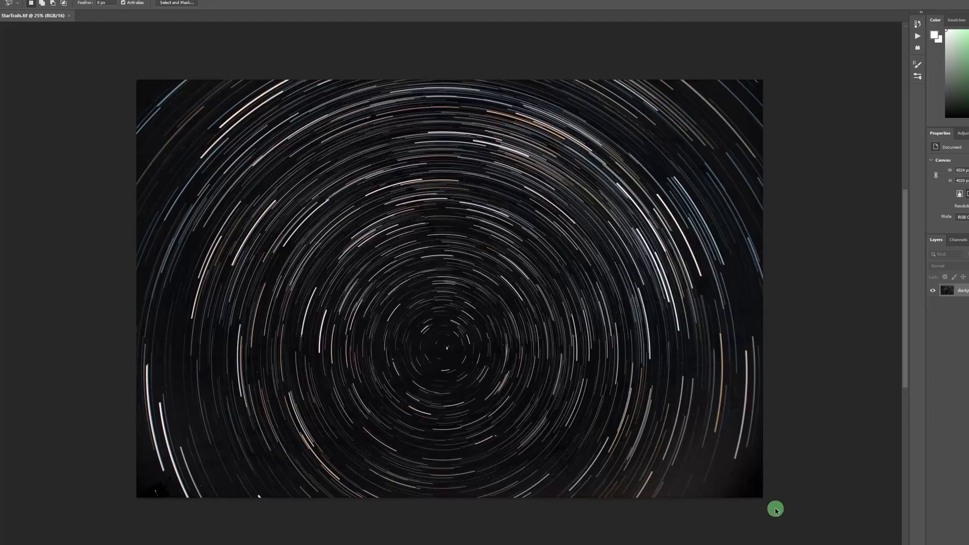
{"action": "left_click", "coordinate": [8, 78]}
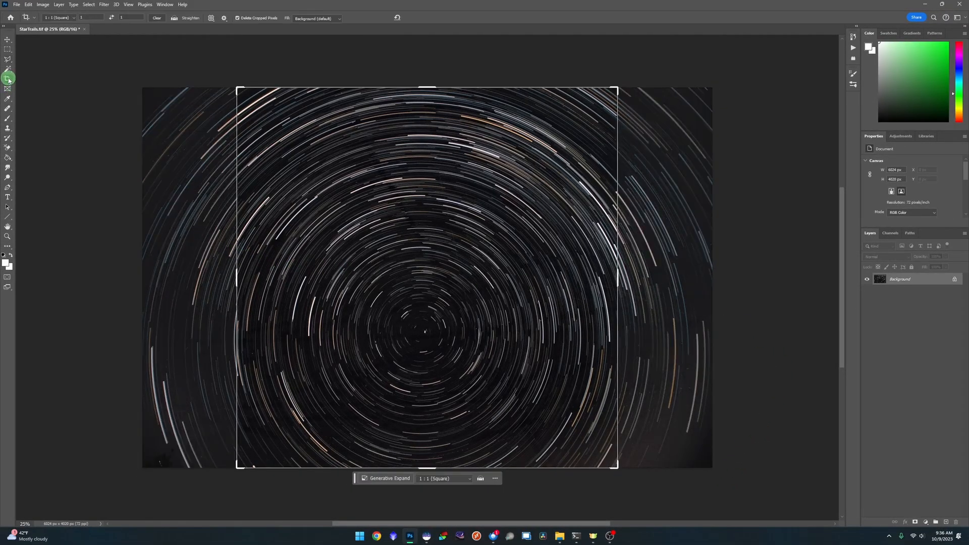